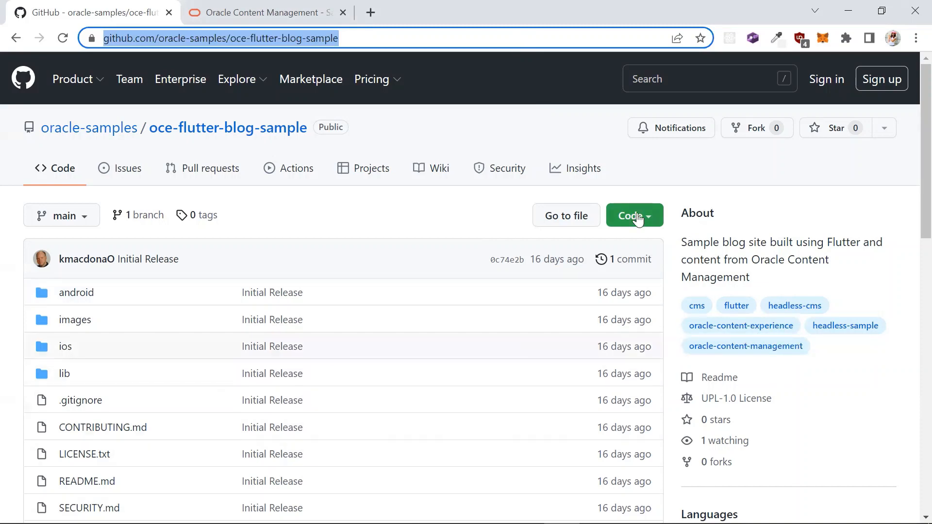
click(634, 215)
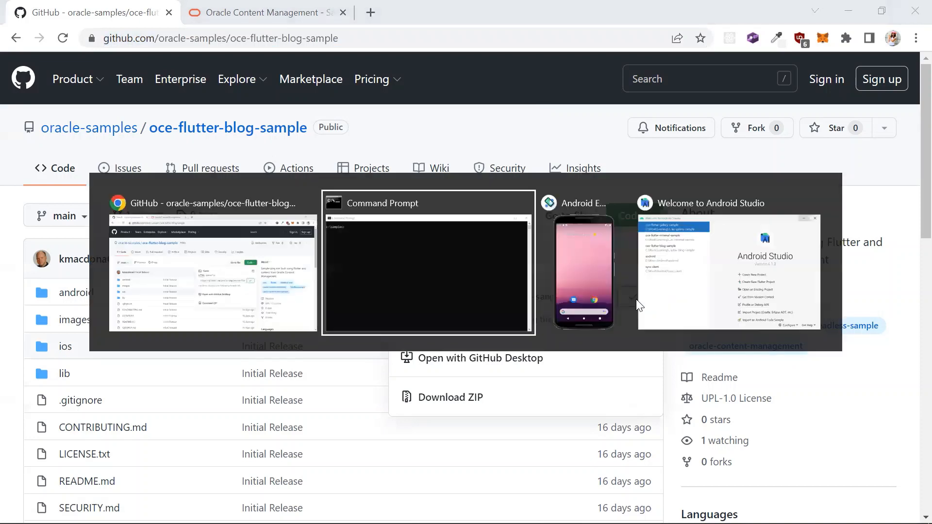
click(428, 262)
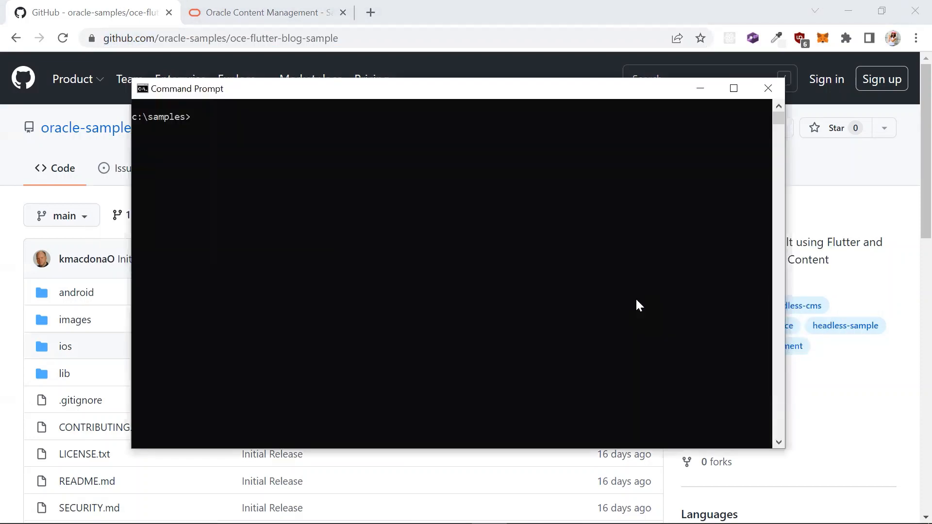
text(git clon)
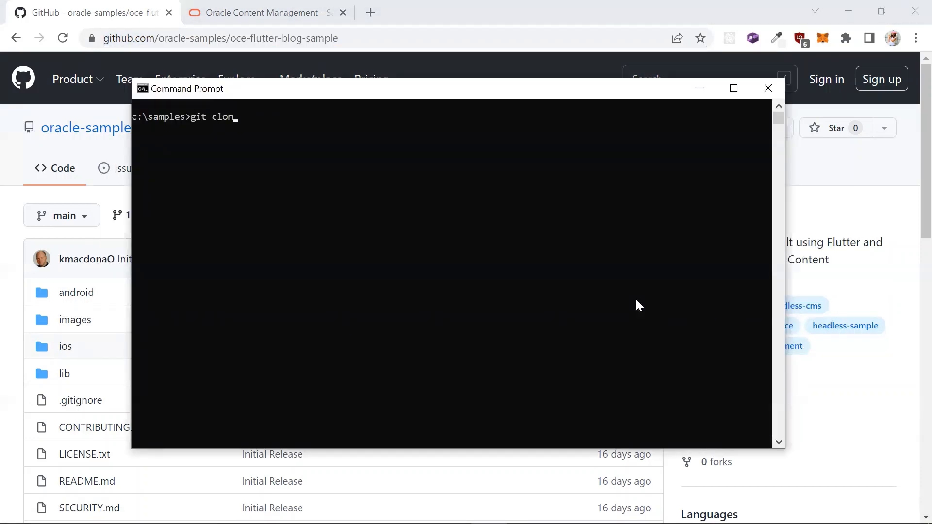
text(e https://github.com/oracle-samples/oce-flutter-blog-sample.git)
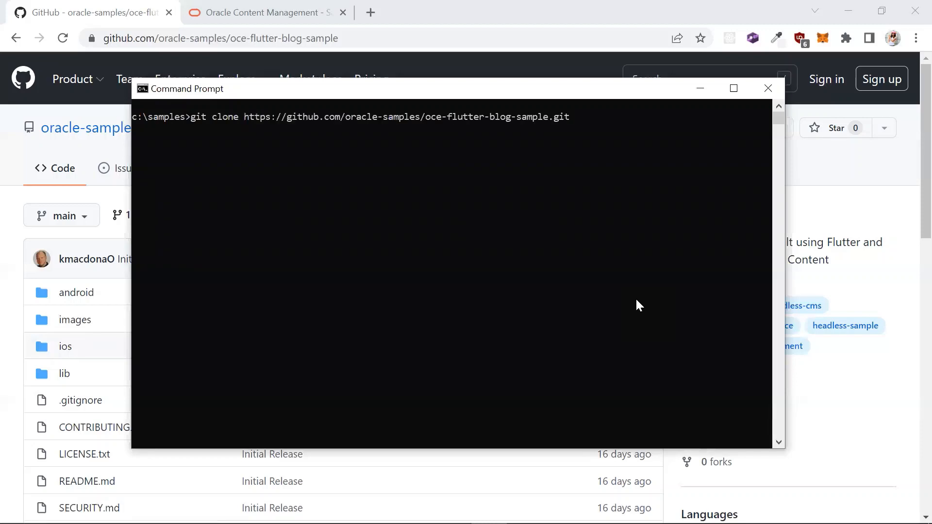
key(Return)
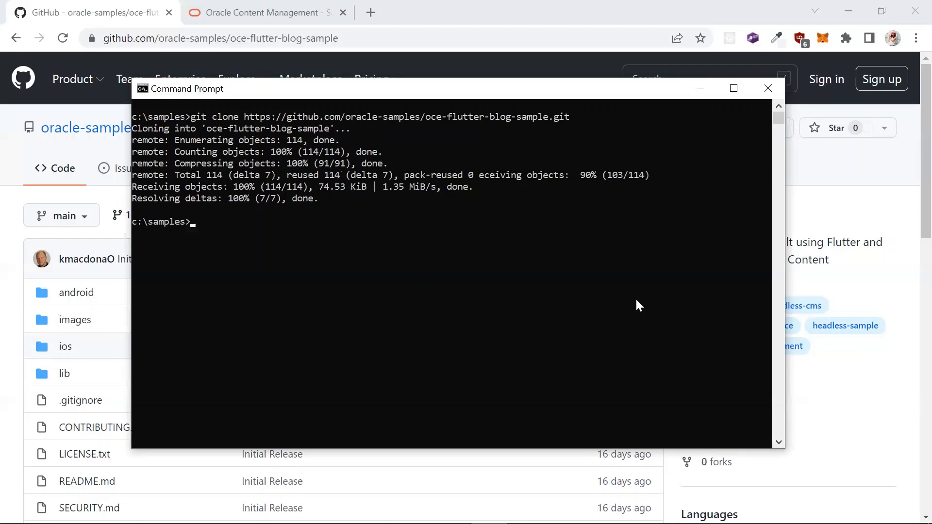
key(alt+tab)
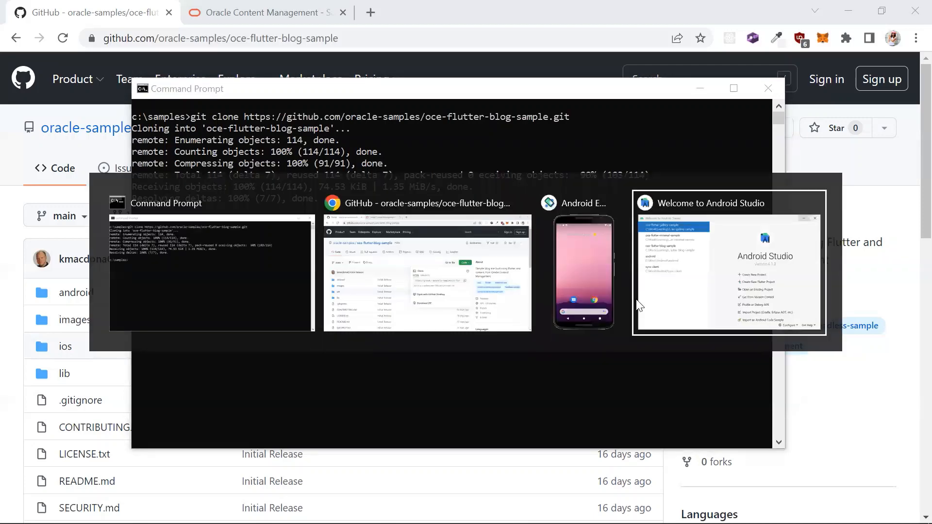
- Import the C:\samples\oce-flutter-blog-sample folder as a project from the welcome screen
click(729, 261)
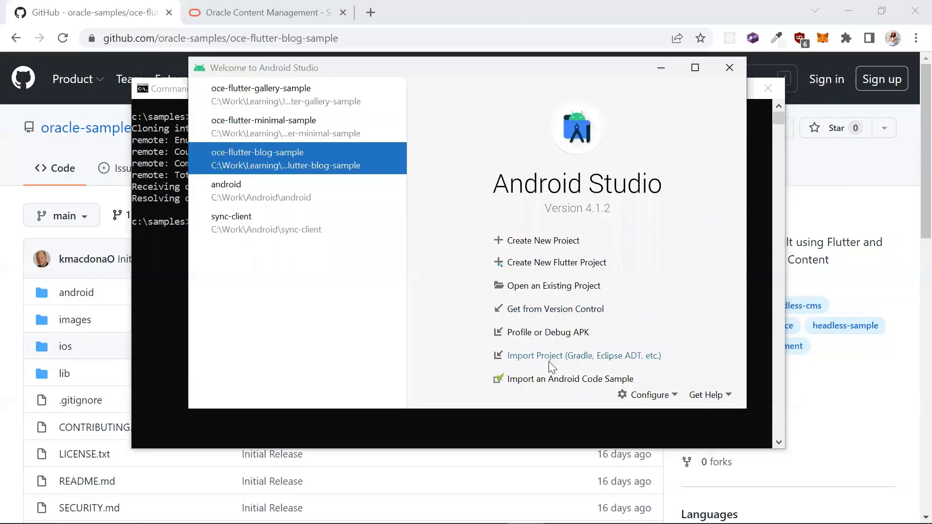
click(580, 356)
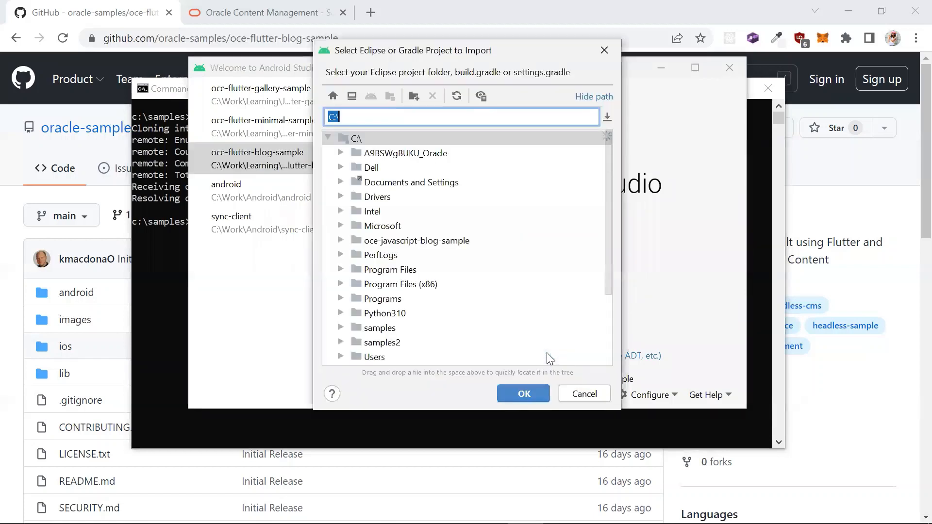
scroll(down, 3)
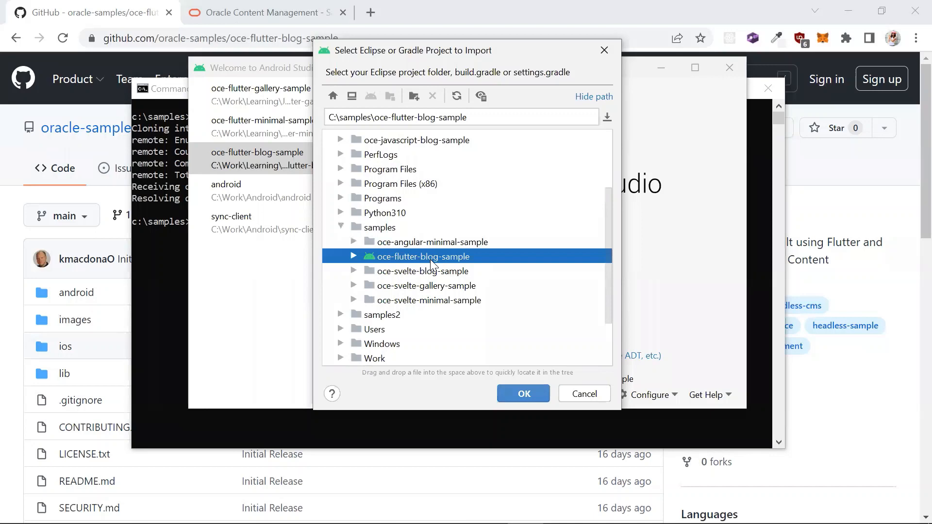
click(522, 394)
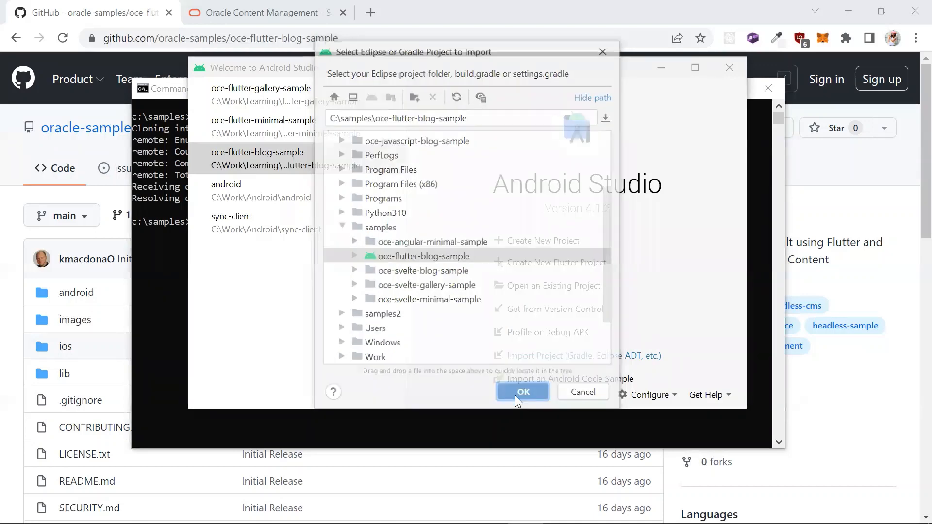
click(522, 393)
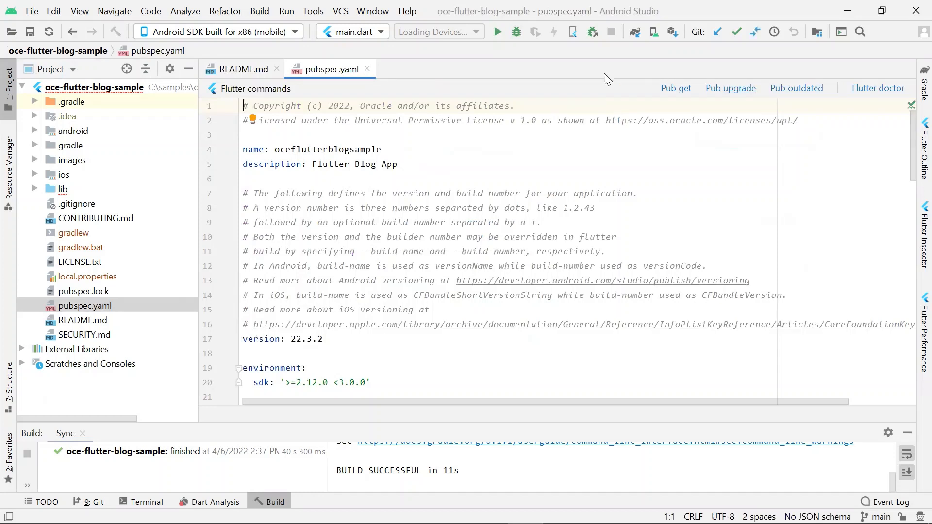
mouse_move(654, 95)
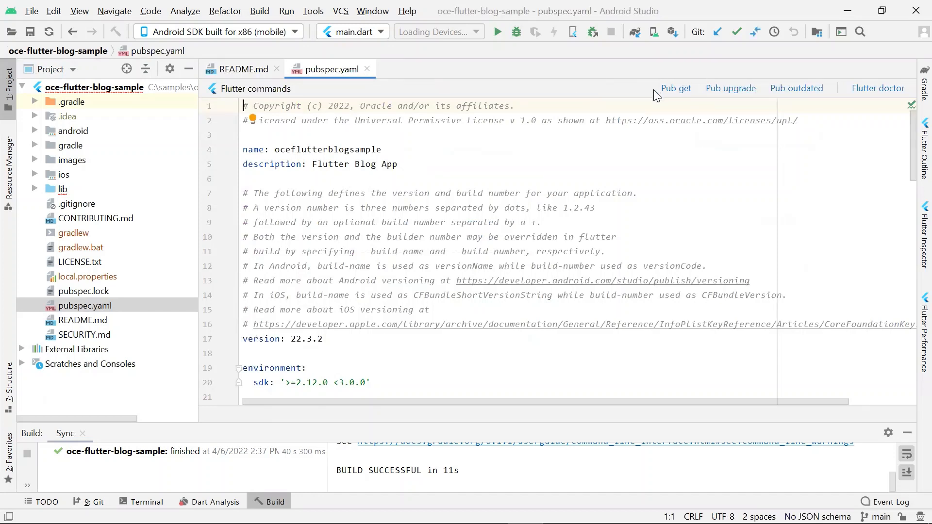
mouse_move(676, 87)
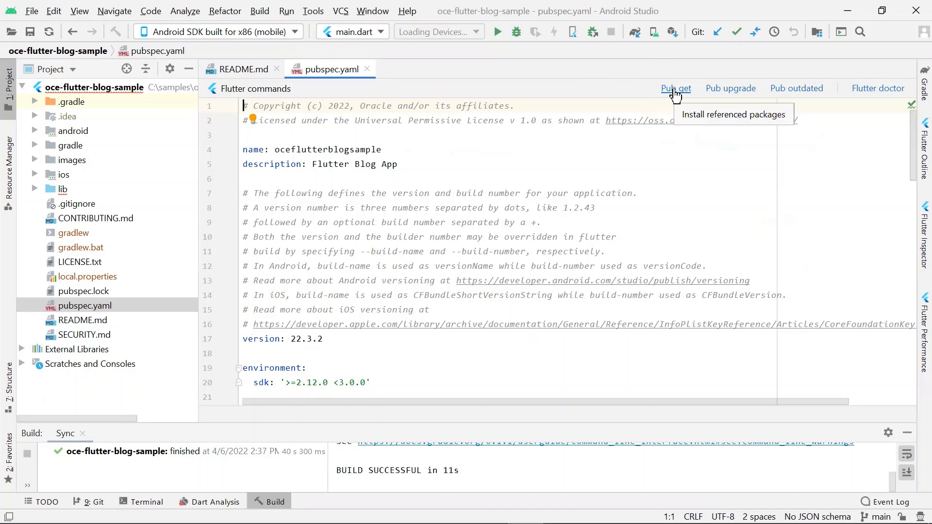
- Run Flutter pub get on pubspec.yaml and check the Messages panel for exit code 0
click(675, 88)
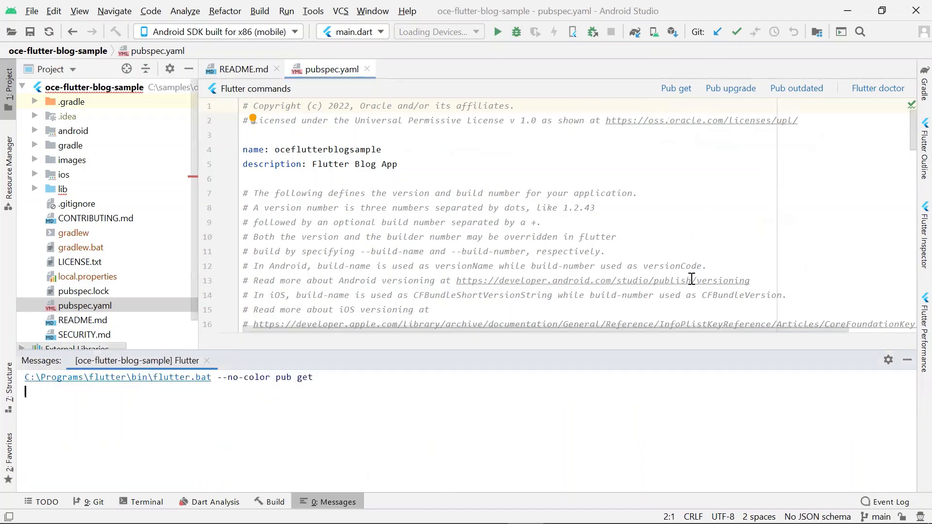
scroll(down, 3)
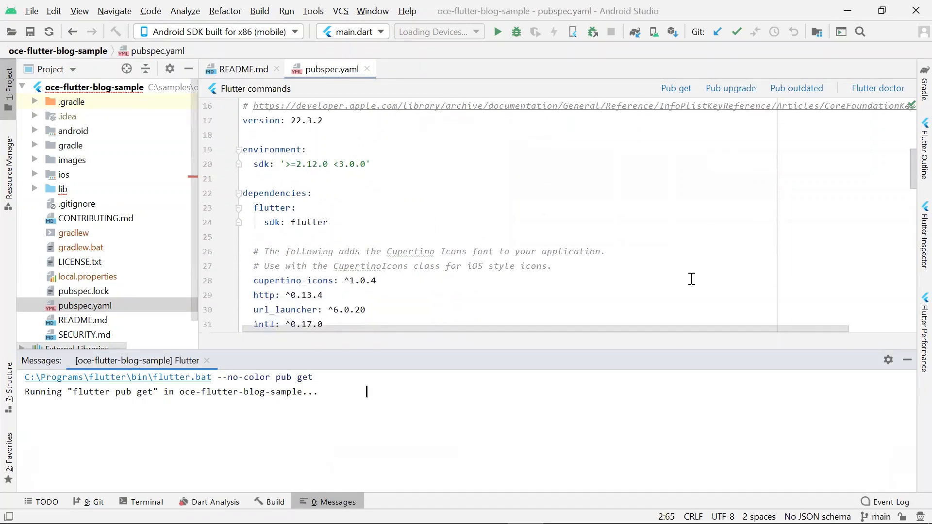
scroll(down, 3)
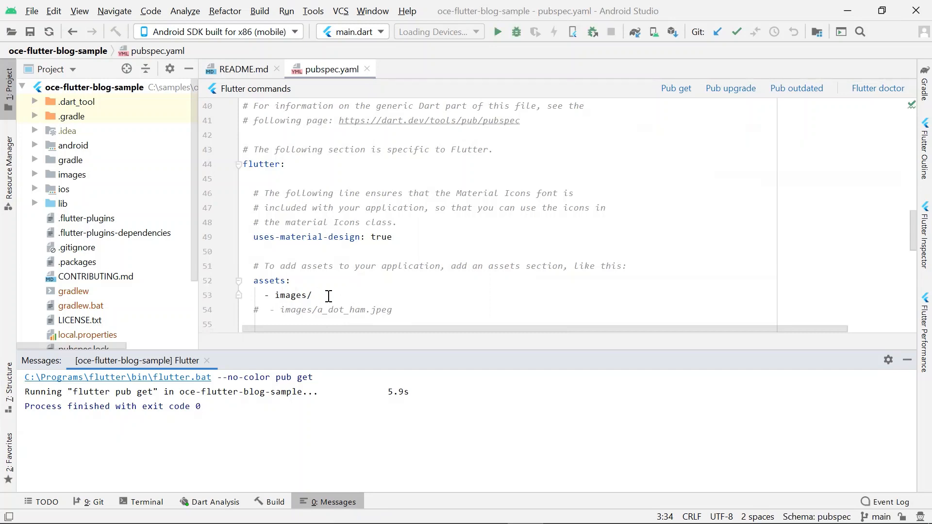
mouse_move(481, 234)
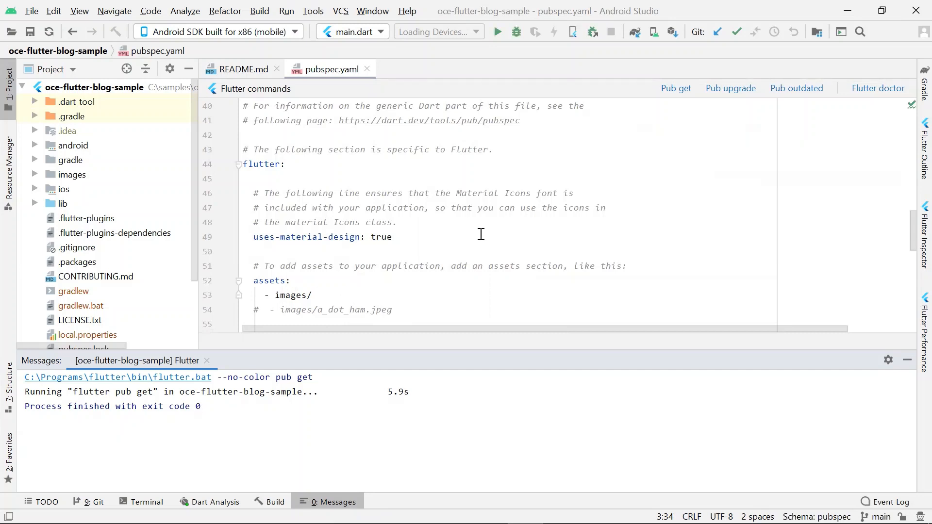
mouse_move(140, 186)
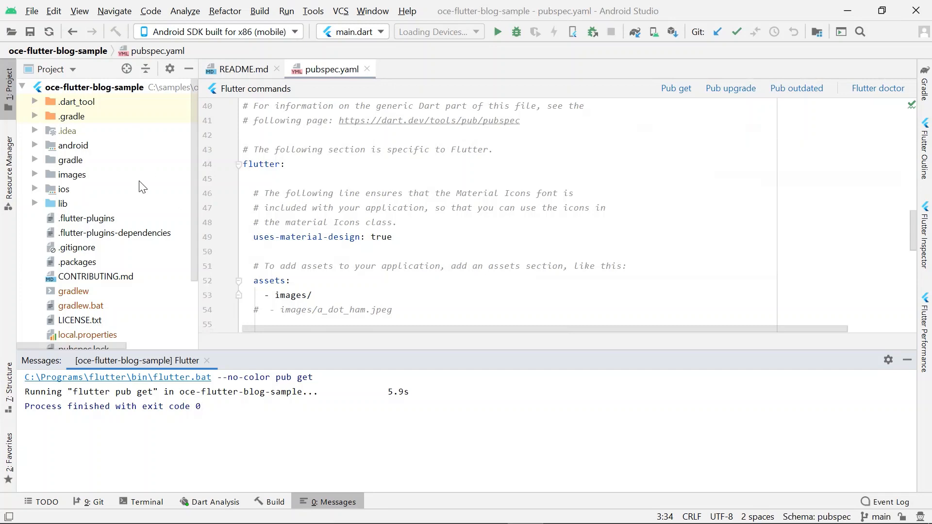
mouse_move(48, 202)
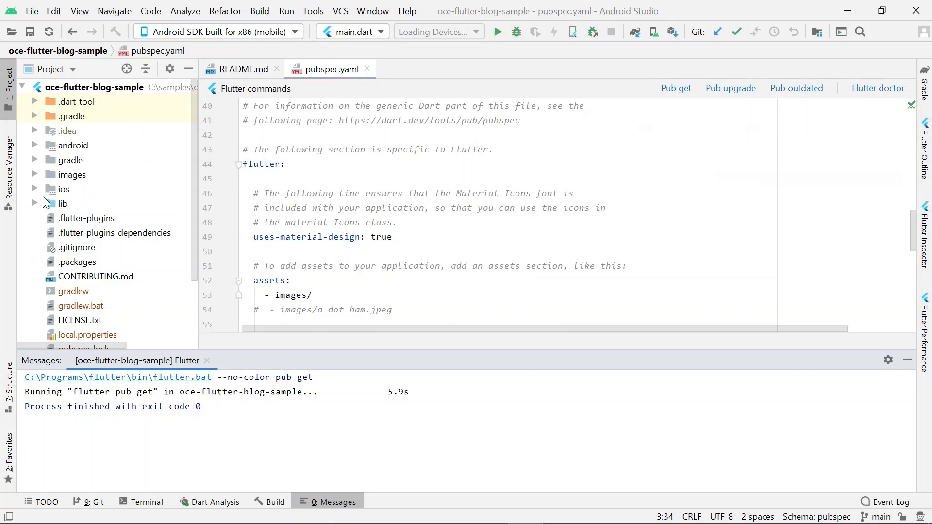
- Expand the lib and config folders in the Project panel to reach oce.dart
click(34, 203)
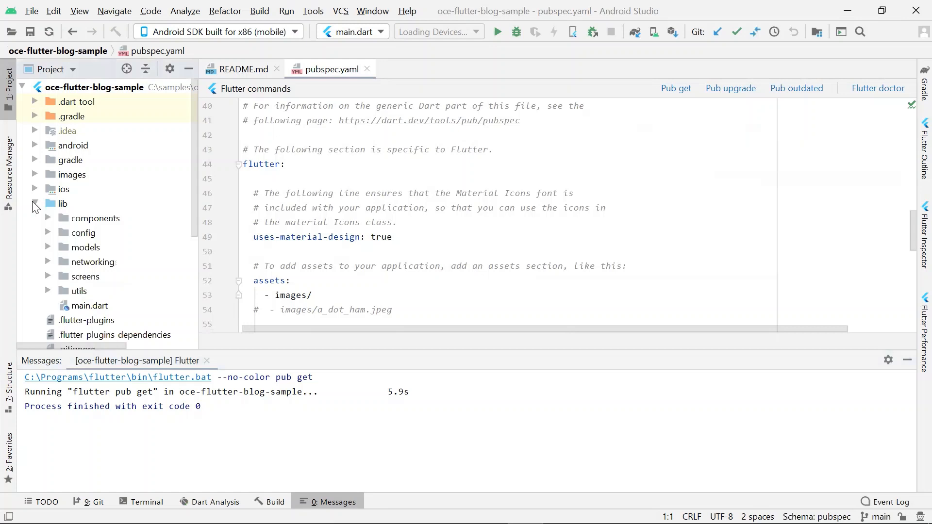
click(48, 233)
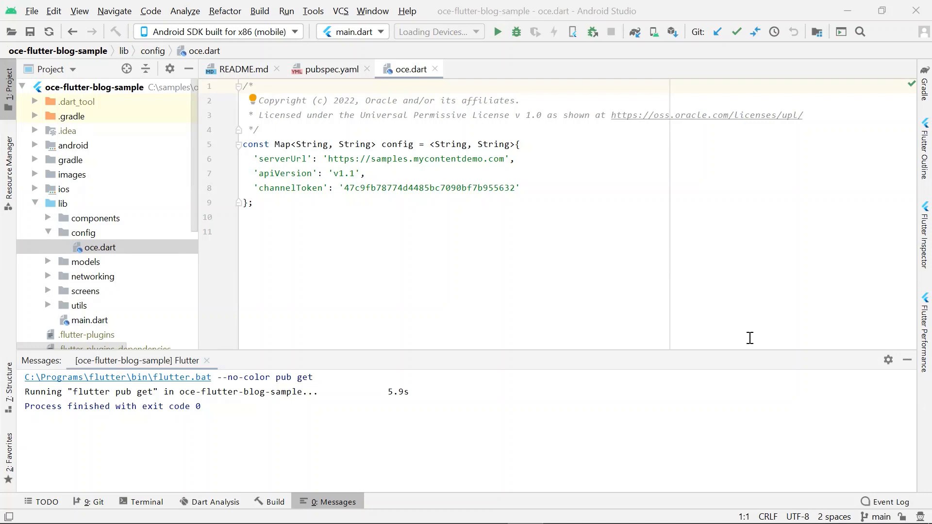
mouse_move(259, 262)
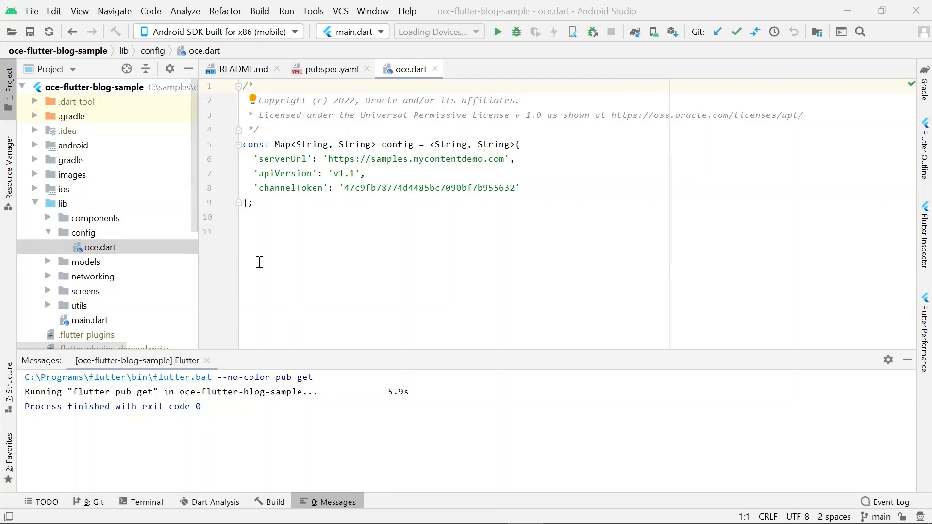
mouse_move(592, 148)
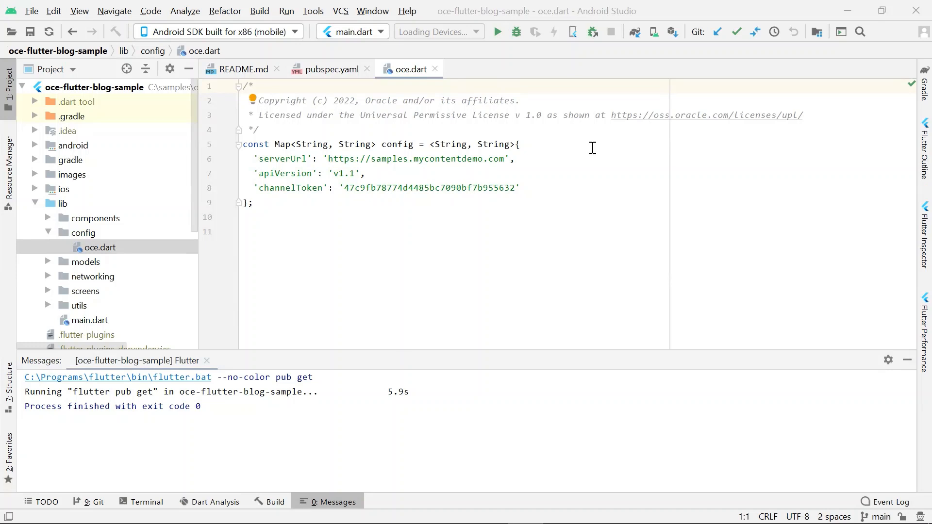
mouse_move(291, 188)
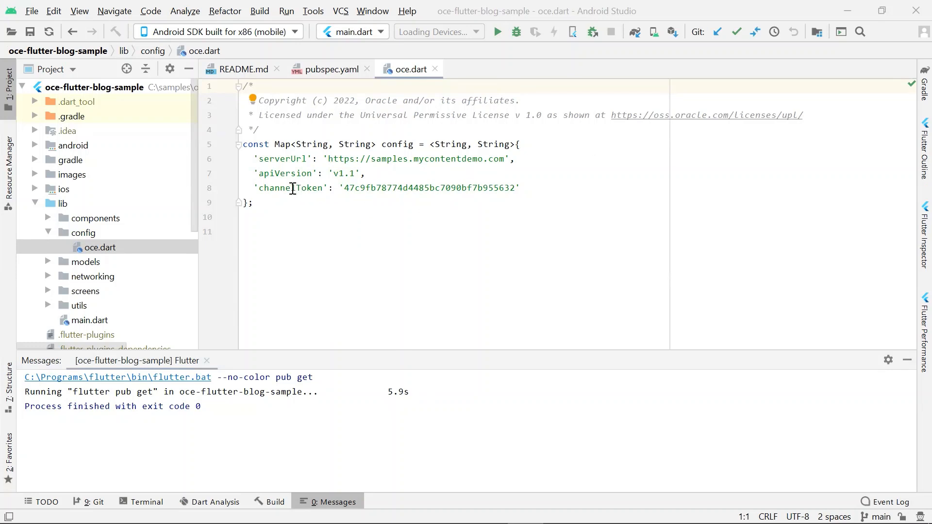
mouse_move(543, 191)
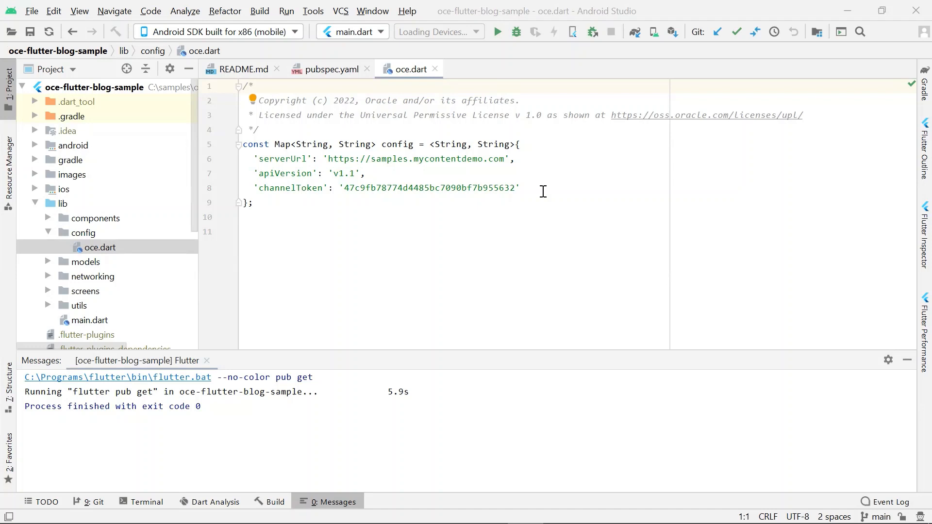
mouse_move(232, 31)
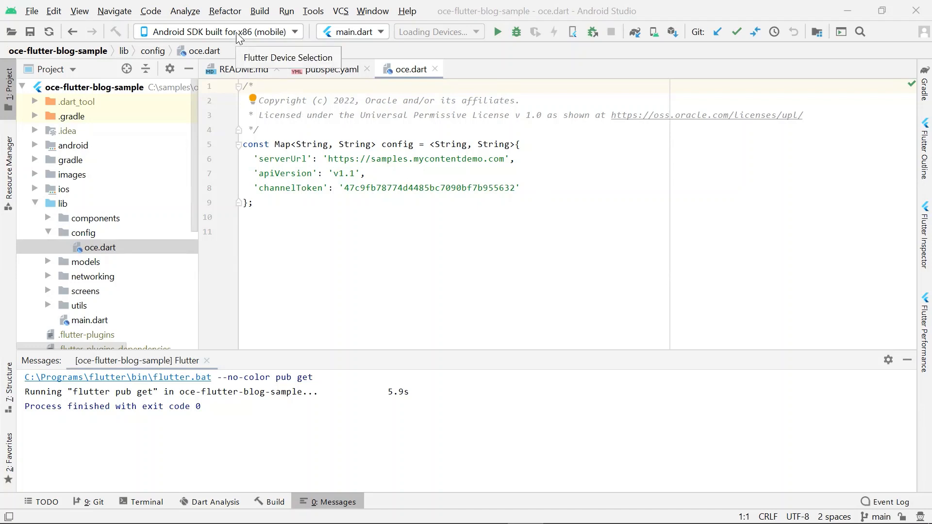
mouse_move(339, 36)
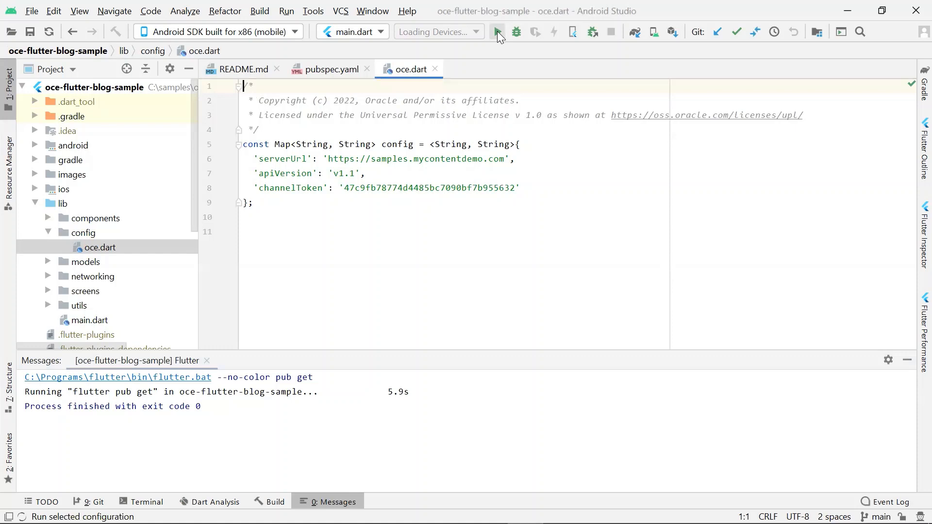
- Run the blog app on the emulator and show its About and Contact Us menu
click(497, 32)
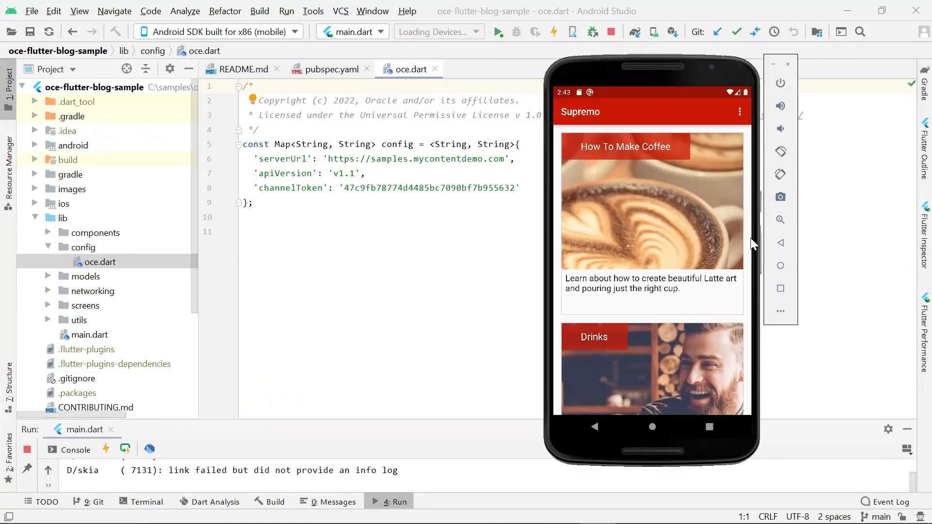
mouse_move(665, 272)
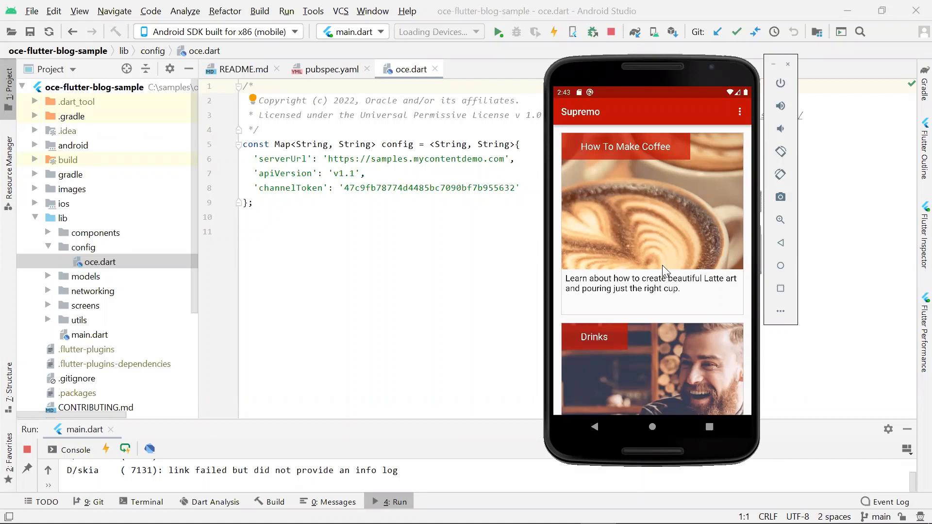
mouse_move(711, 384)
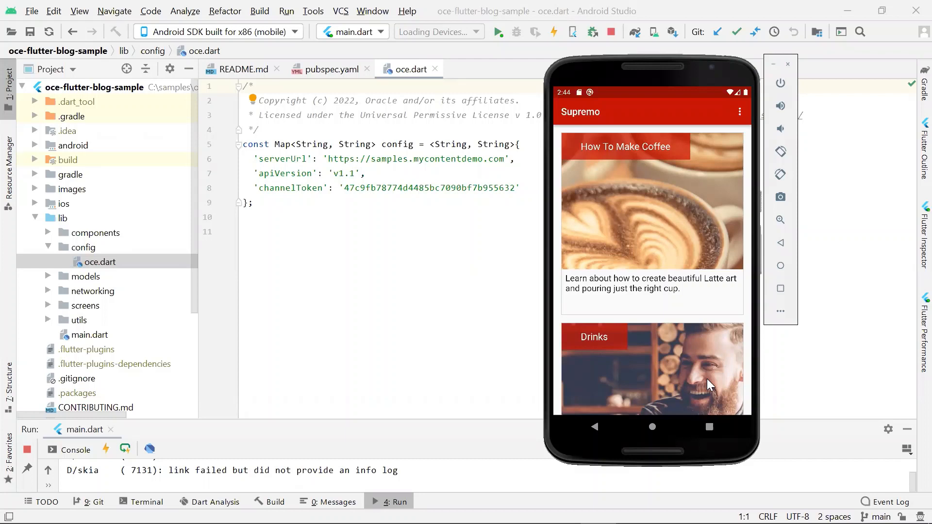
mouse_move(708, 373)
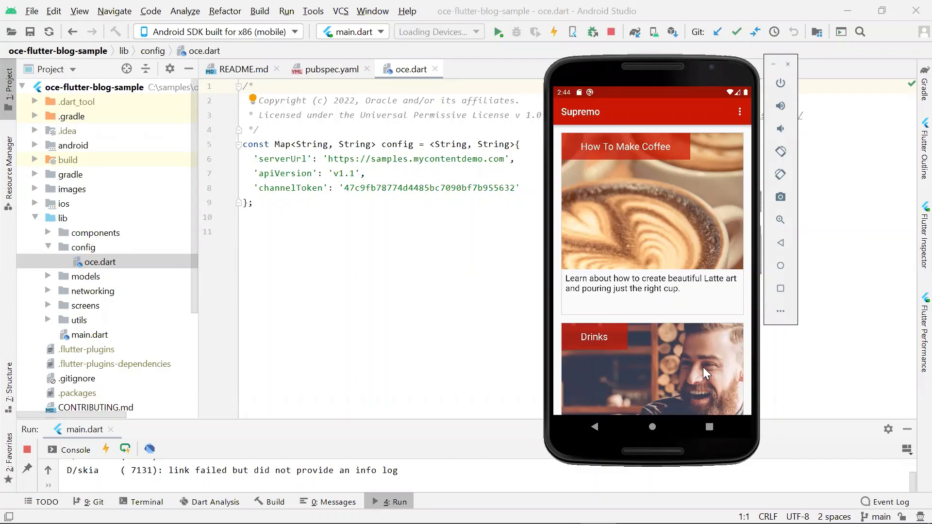
mouse_move(740, 119)
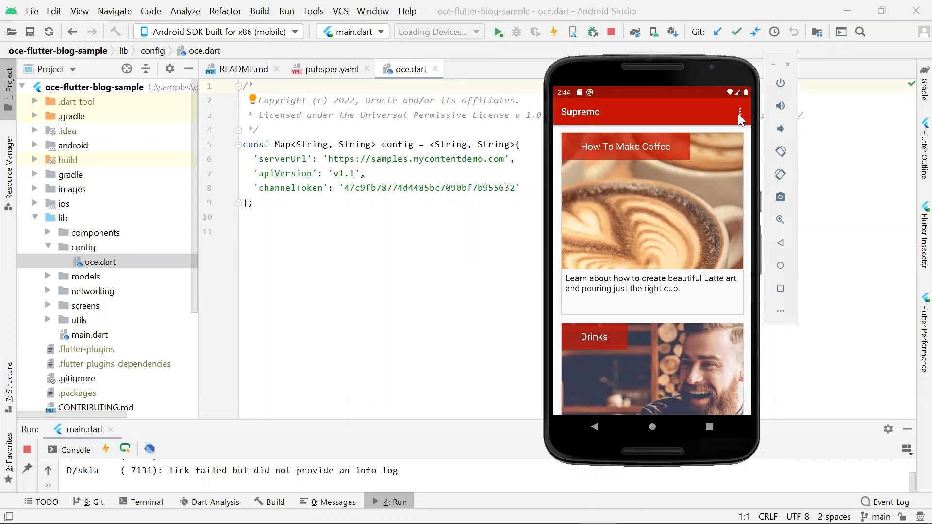
click(741, 111)
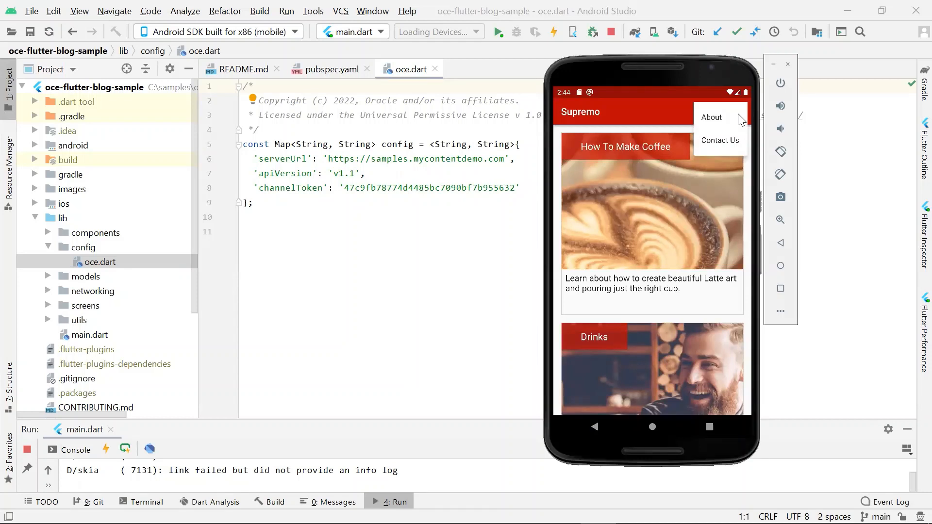
mouse_move(664, 230)
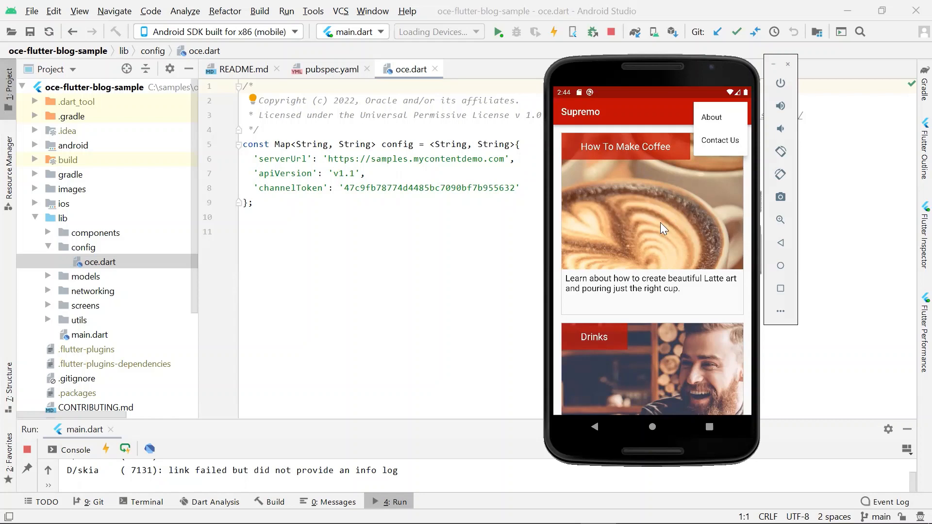
mouse_move(647, 299)
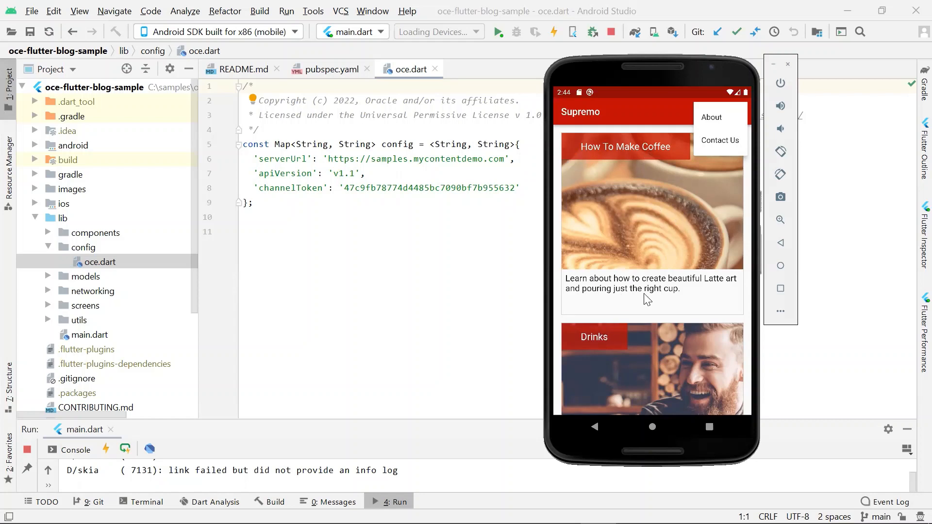
mouse_move(657, 300)
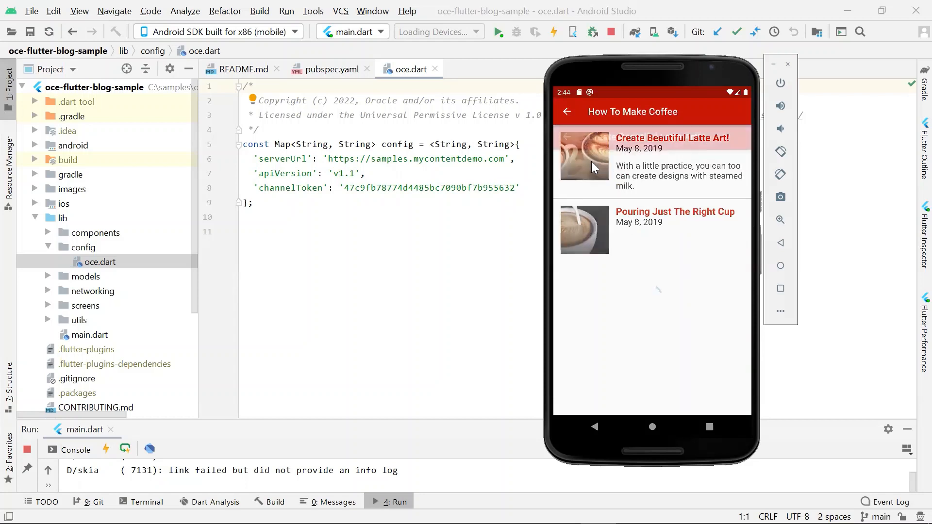
- Open the Create Beautiful Latte Art! article's detail page in the emulator
click(654, 157)
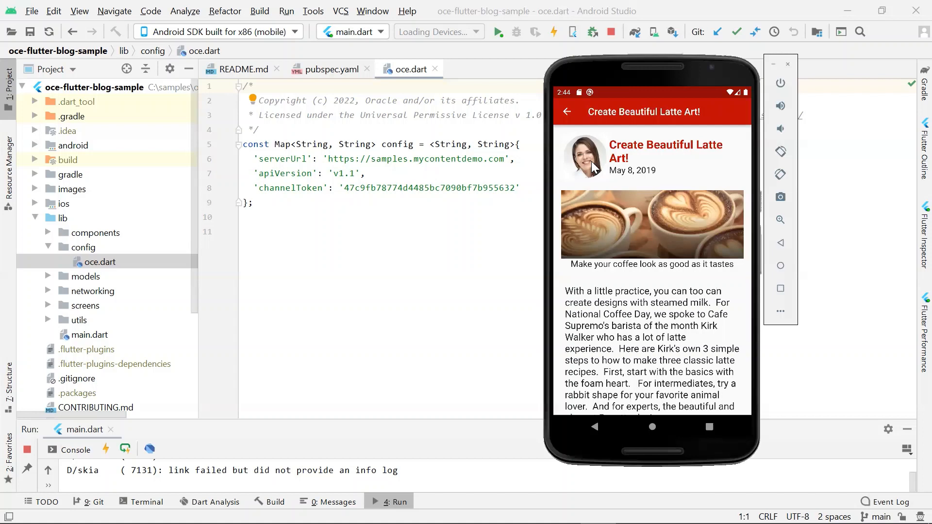
mouse_move(118, 300)
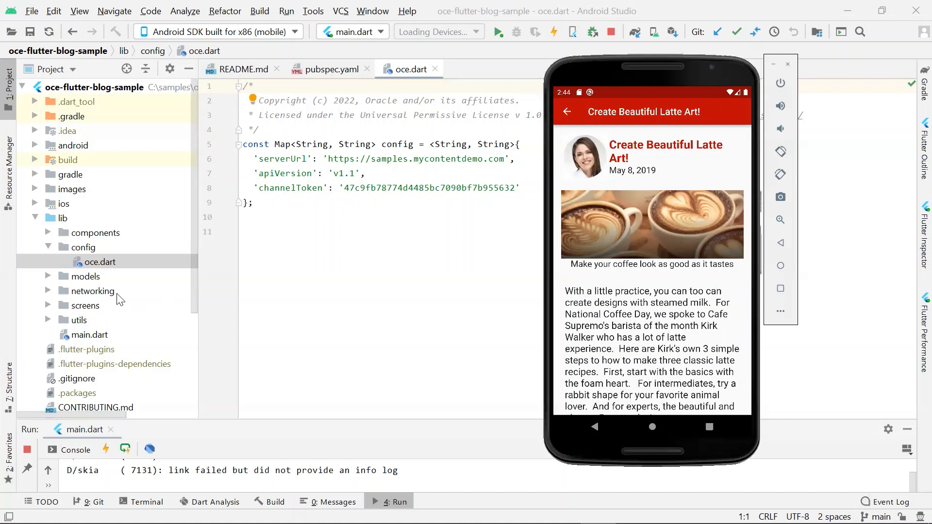
mouse_move(57, 218)
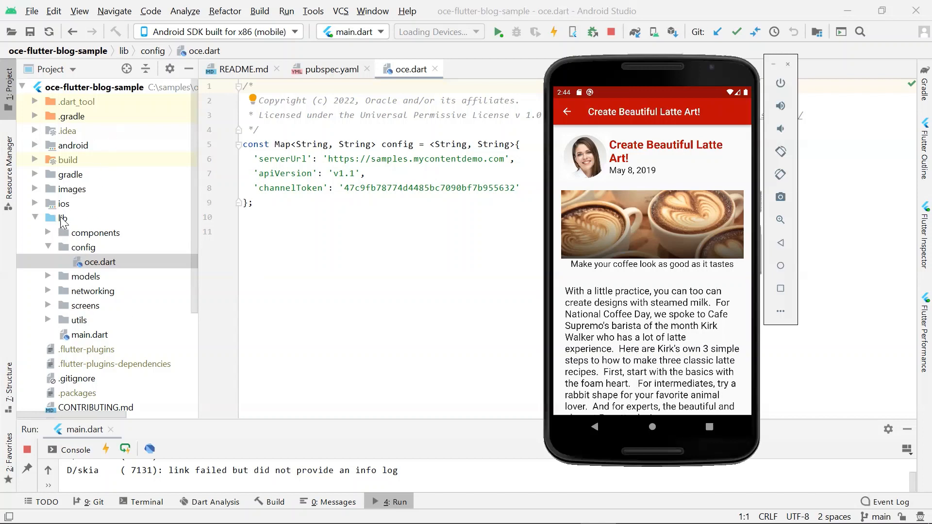
mouse_move(39, 312)
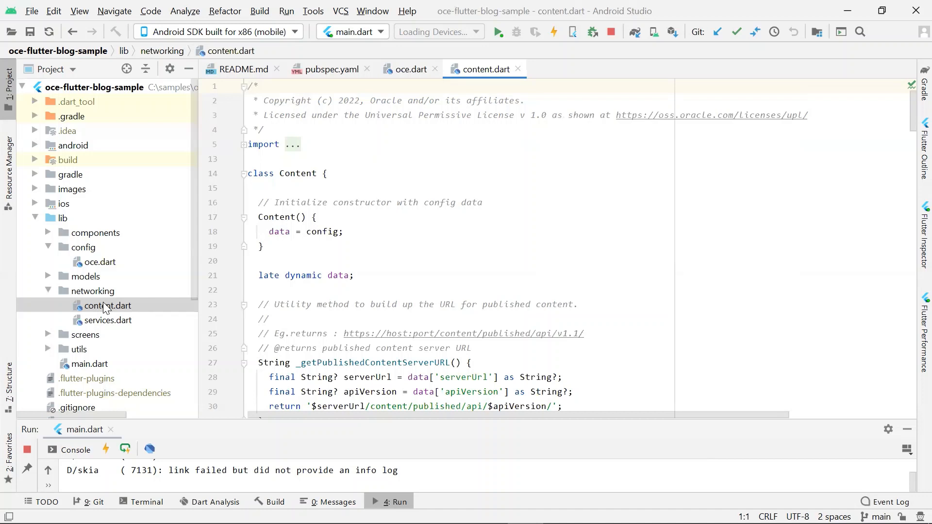
mouse_move(443, 325)
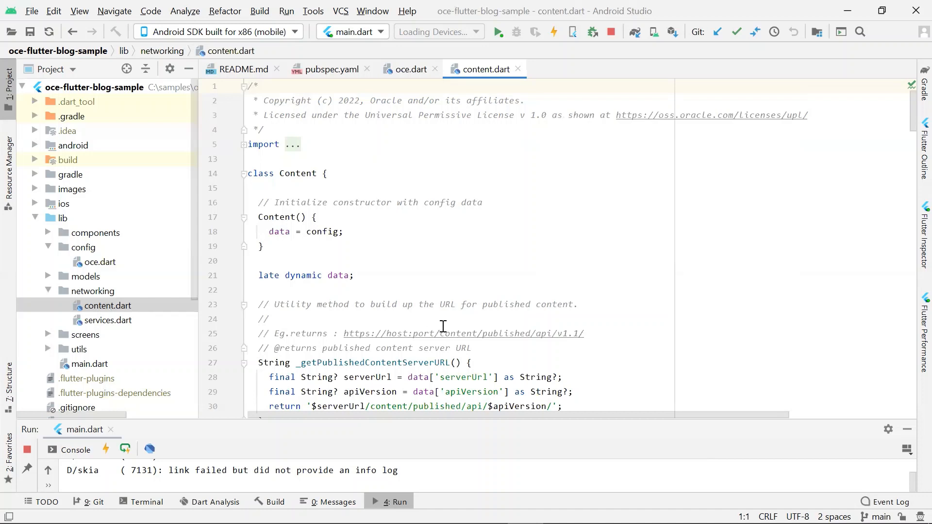
- Scroll through content.dart's URL- and query-building methods
scroll(down, 3)
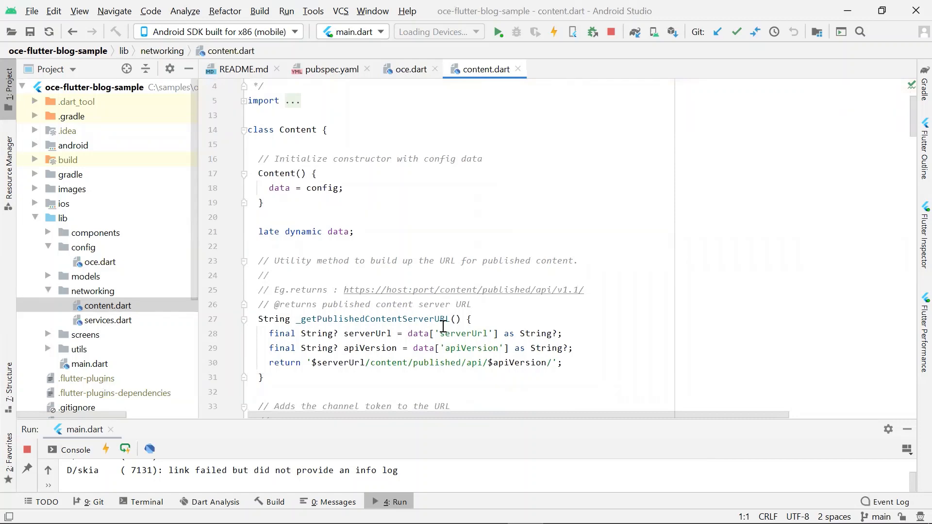
scroll(down, 3)
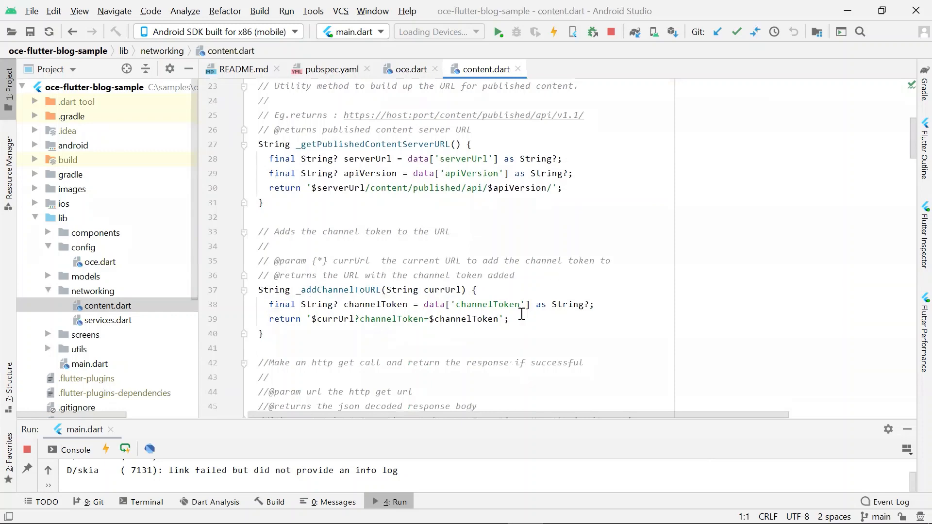
scroll(down, 3)
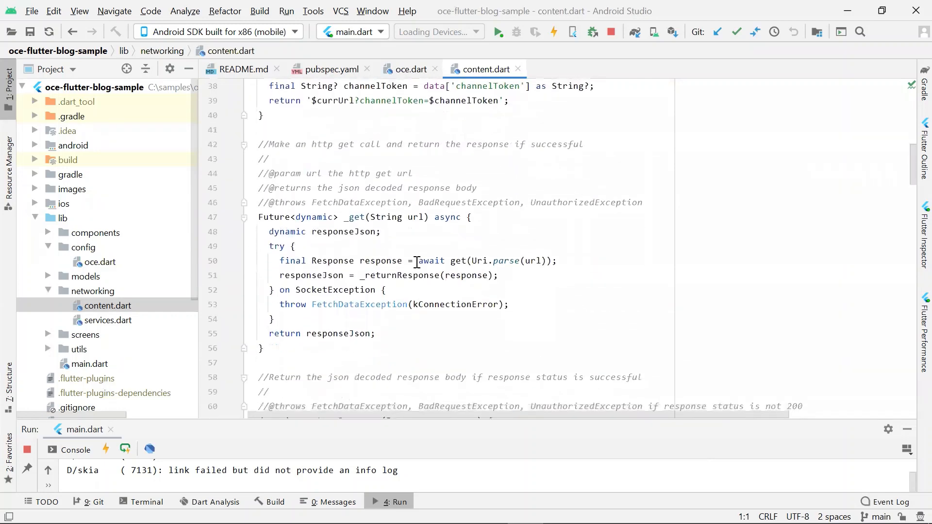
mouse_move(623, 348)
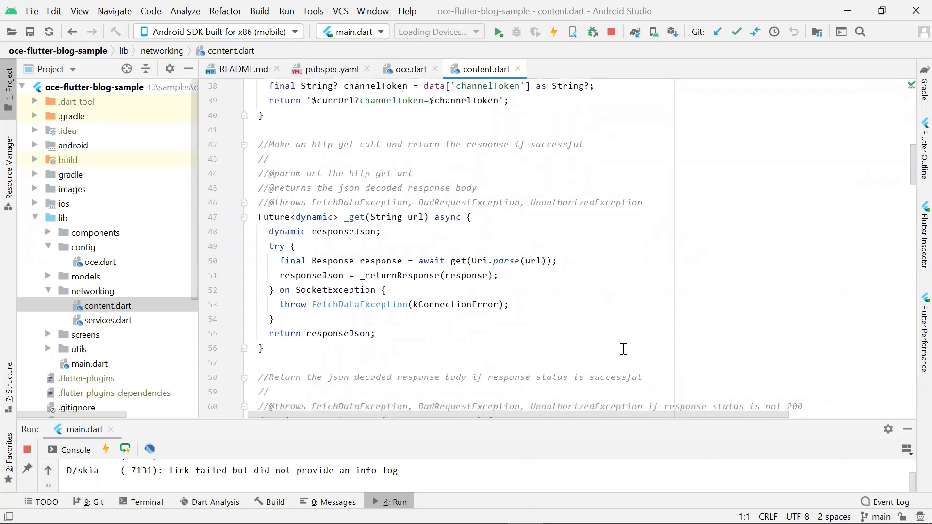
scroll(down, 3)
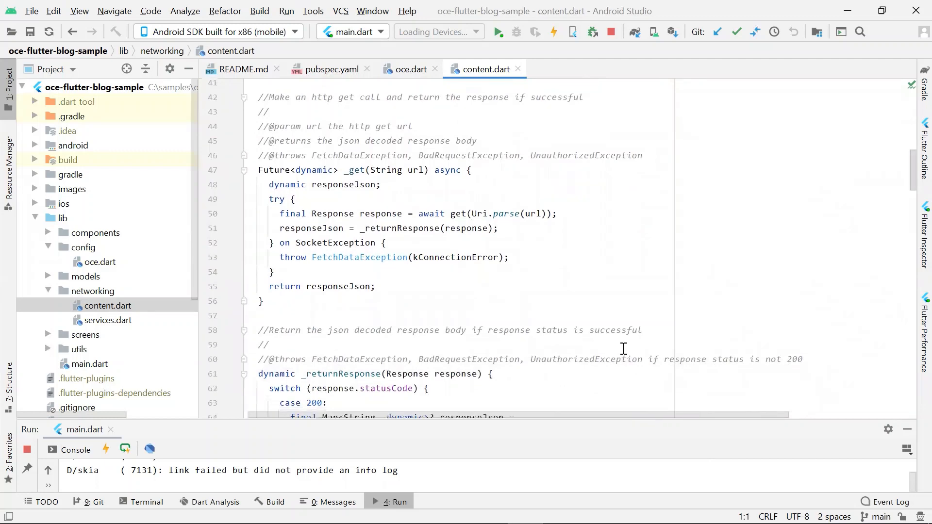
scroll(down, 3)
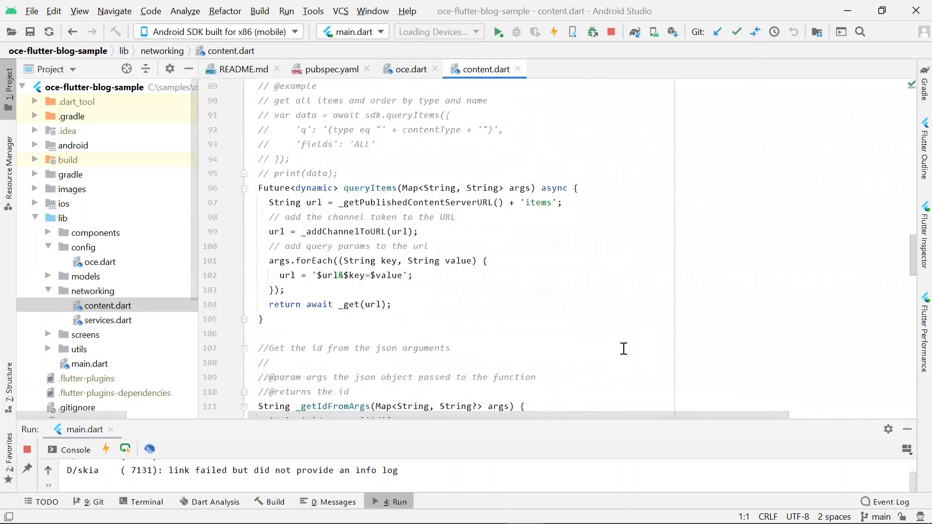
scroll(down, 3)
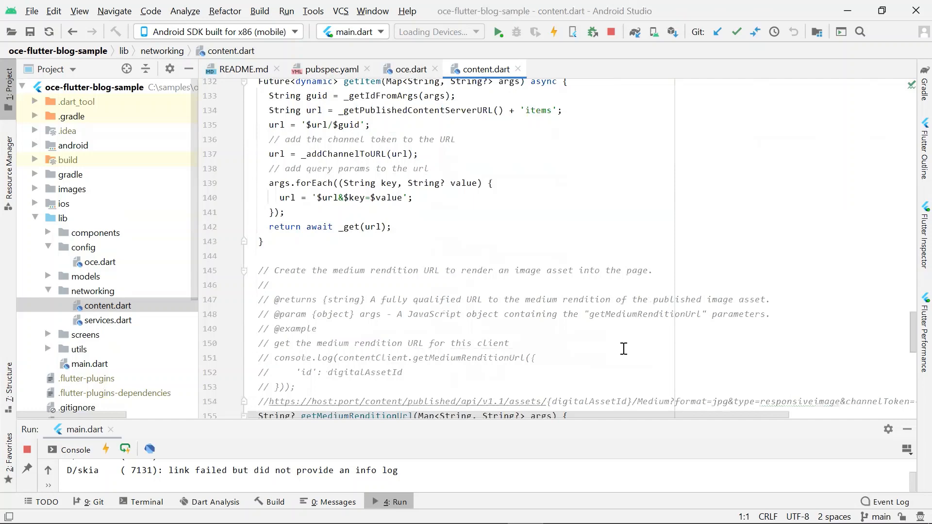
scroll(down, 3)
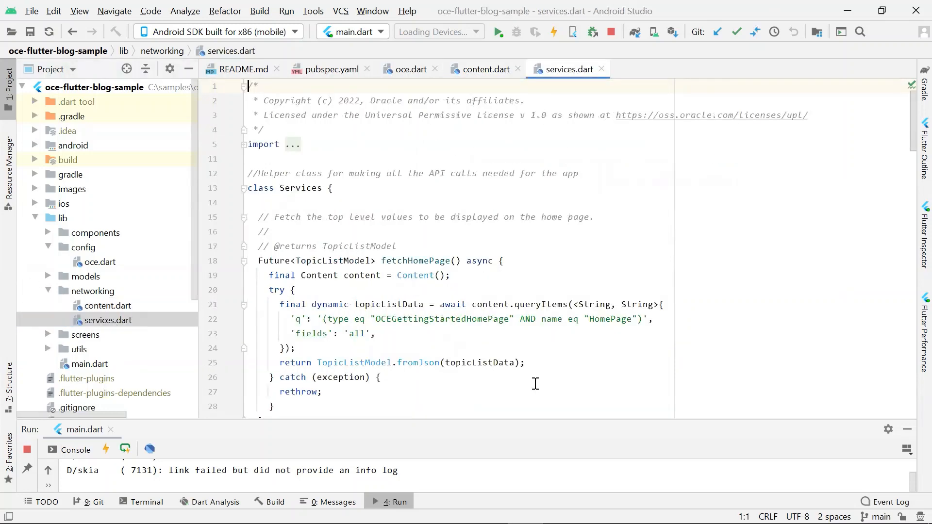
mouse_move(556, 362)
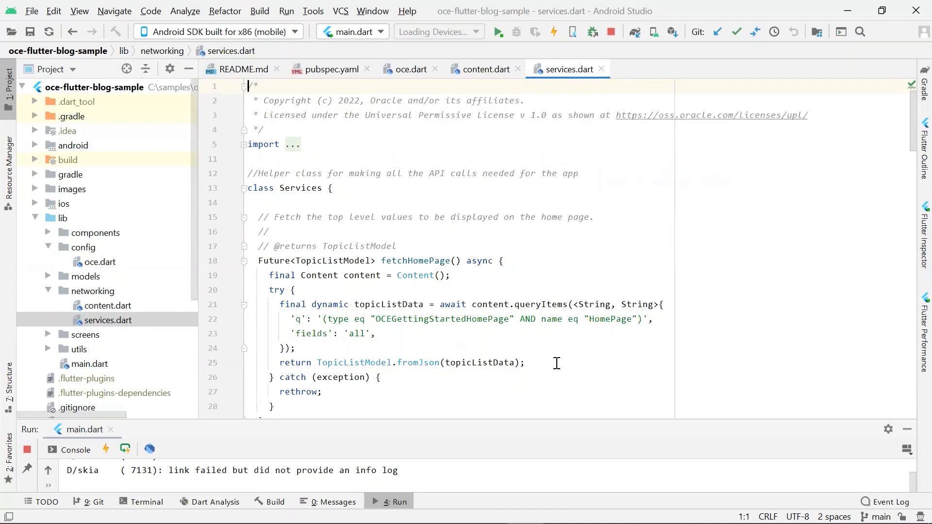
- Open services.dart and scroll down to its home page and fetchArticles methods
click(450, 275)
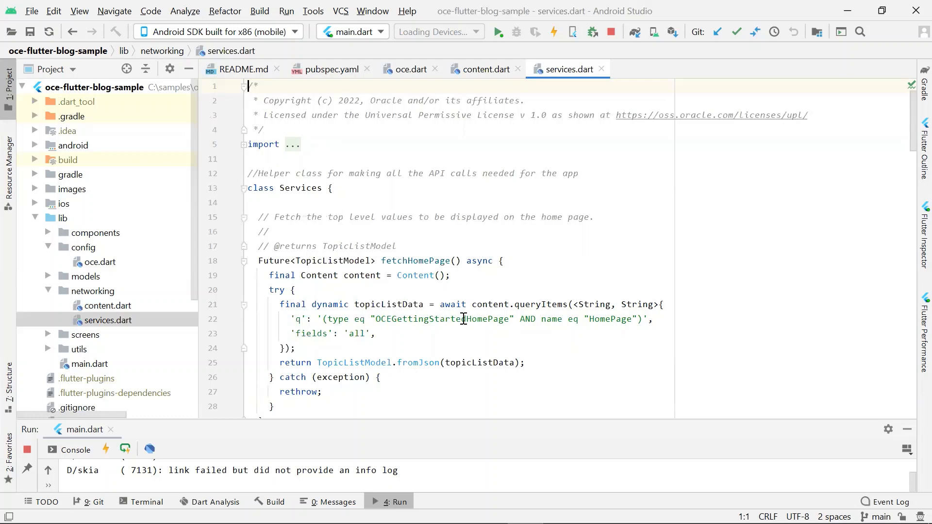
mouse_move(510, 319)
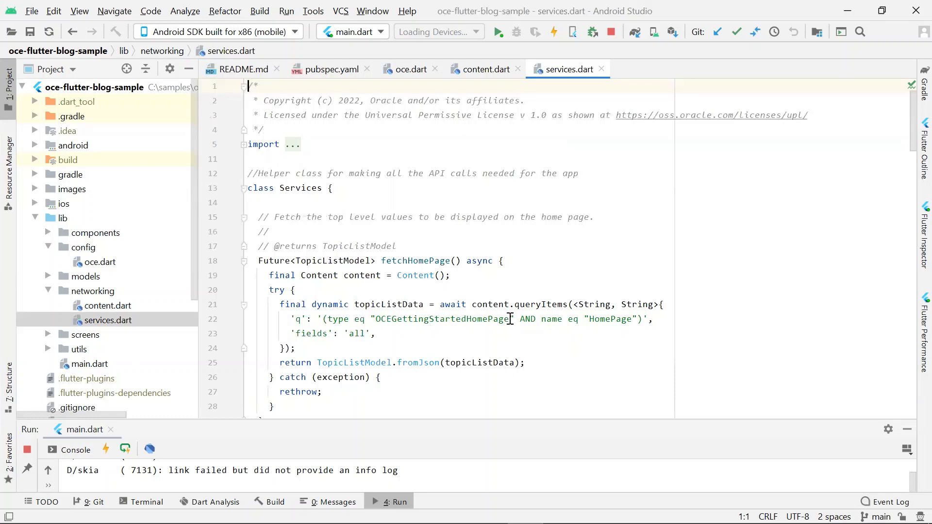
scroll(down, 3)
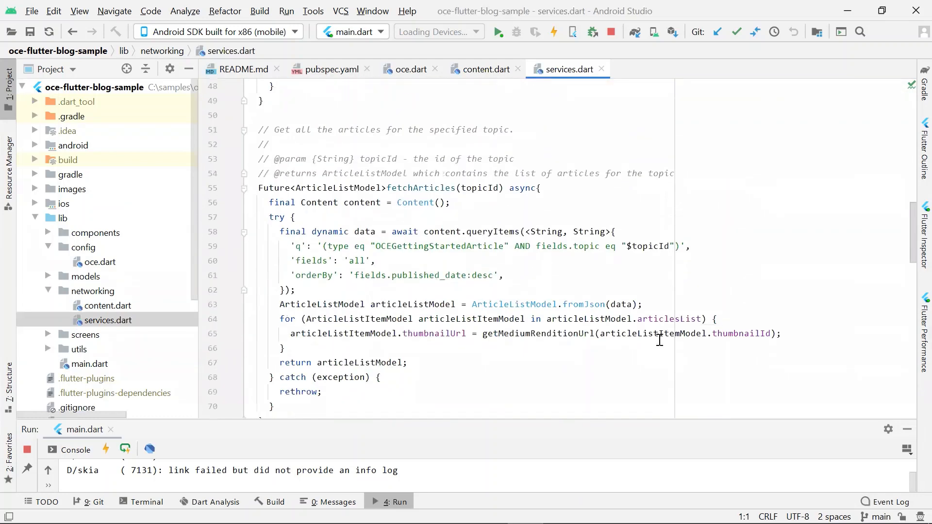
mouse_move(441, 231)
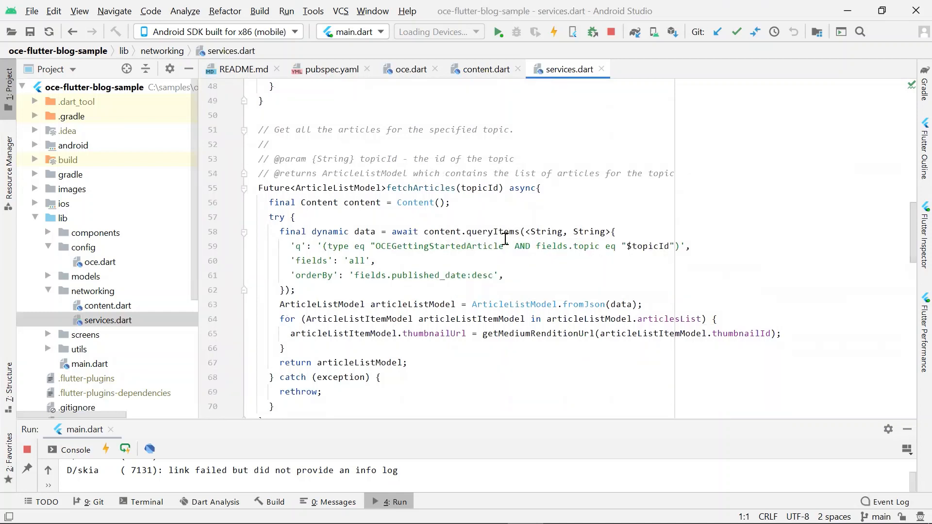
mouse_move(556, 243)
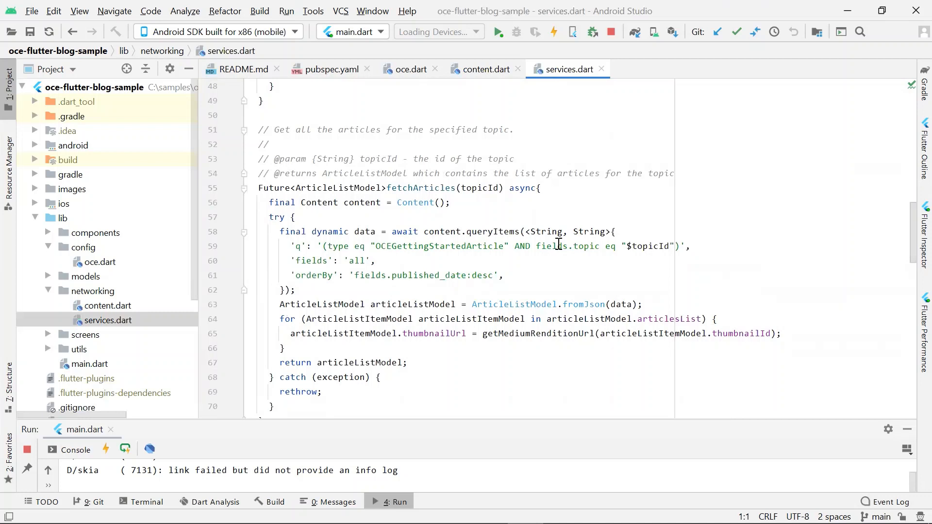
mouse_move(505, 246)
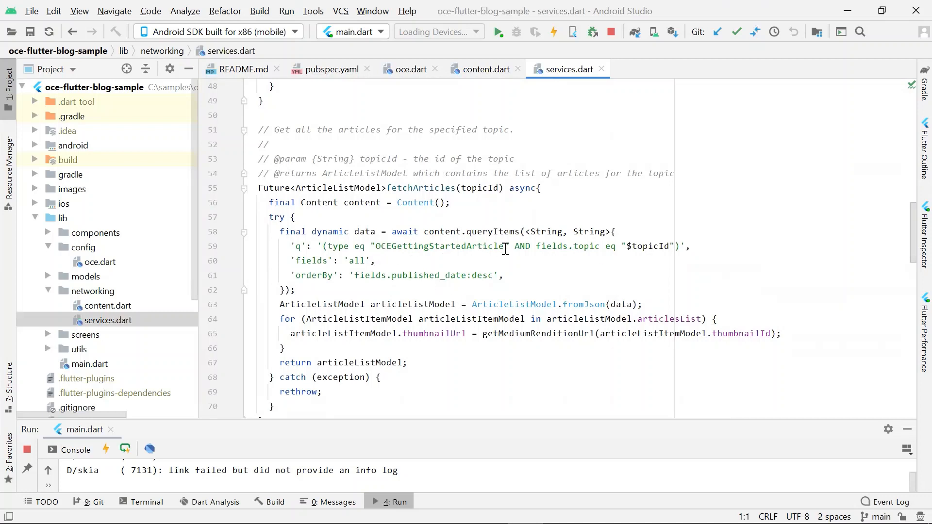
mouse_move(641, 245)
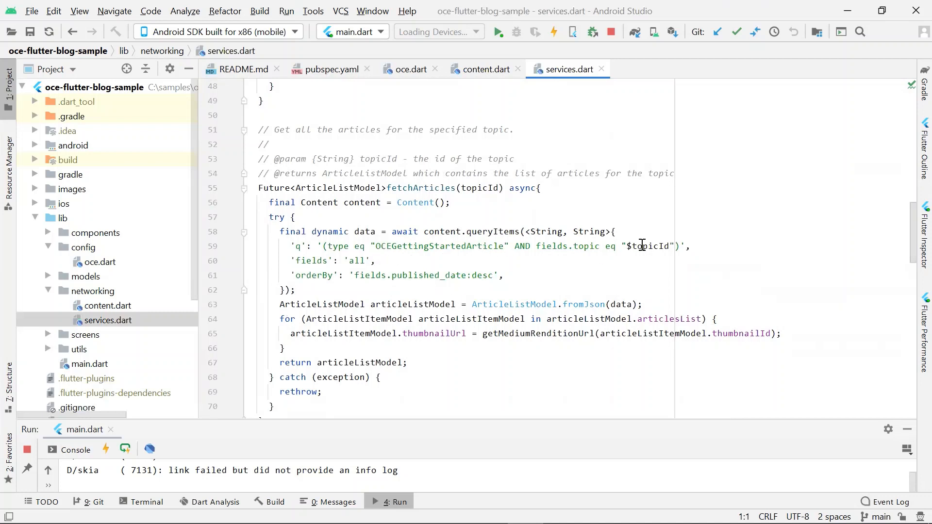
mouse_move(645, 245)
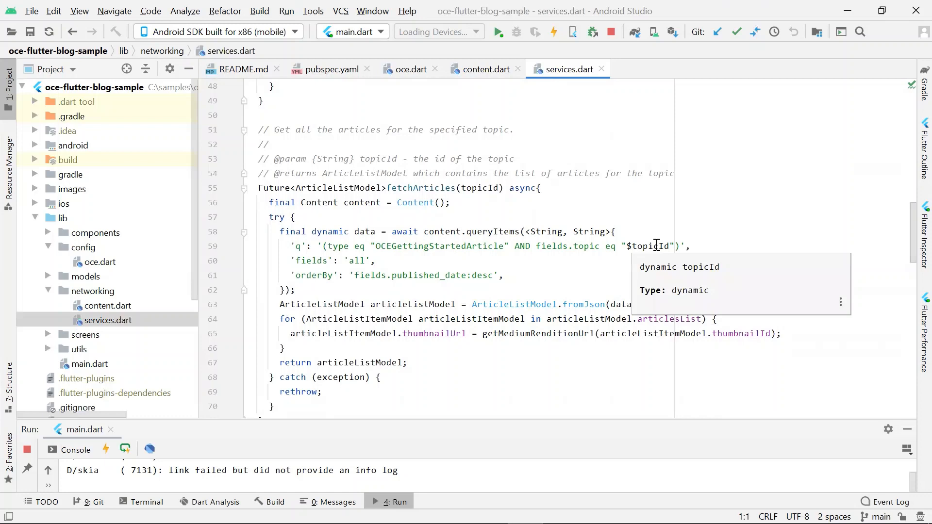
scroll(down, 3)
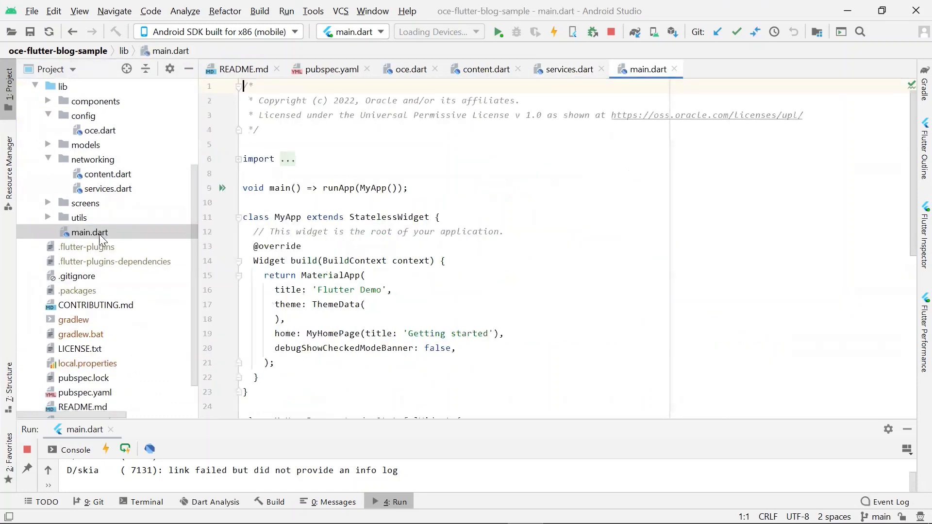
click(403, 272)
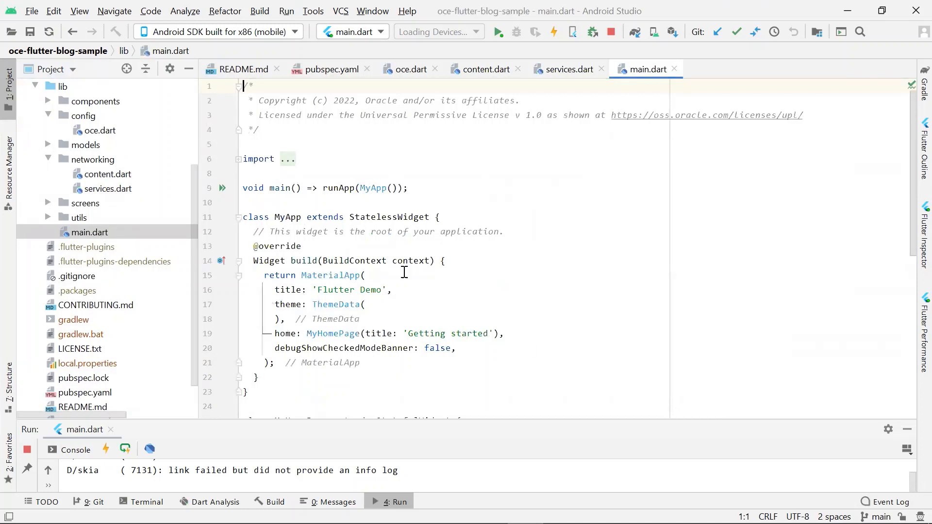
mouse_move(606, 242)
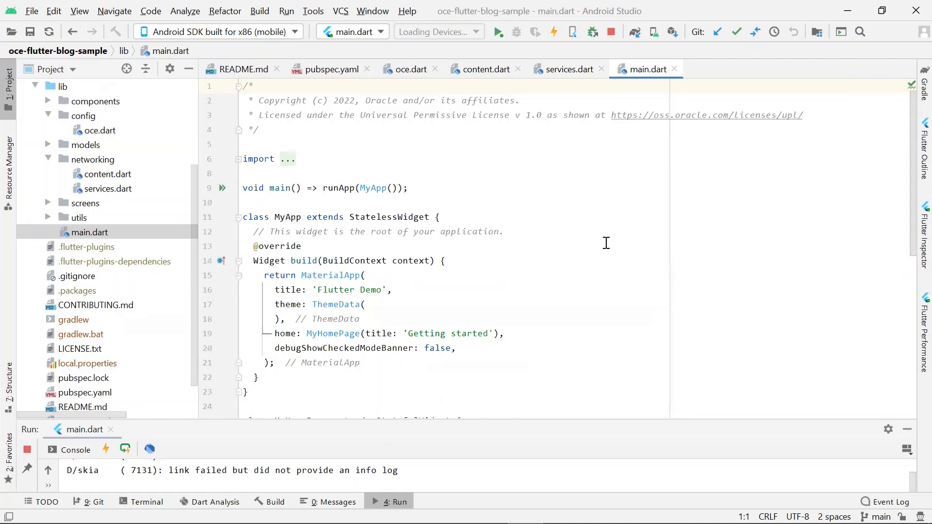
mouse_move(288, 187)
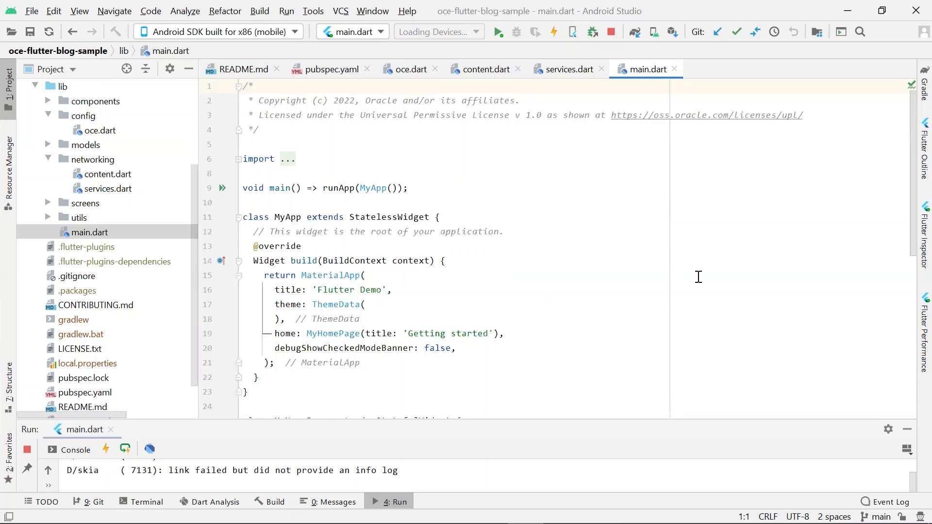
mouse_move(684, 164)
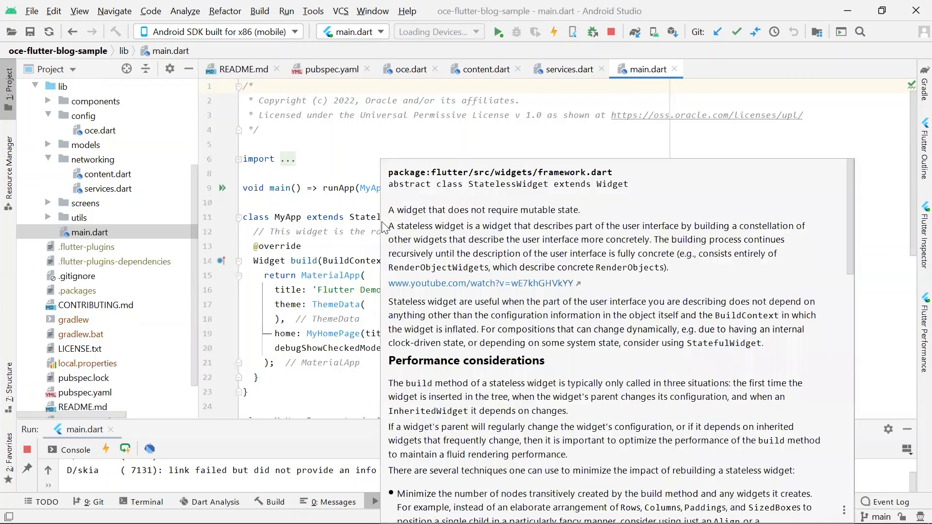
click(548, 364)
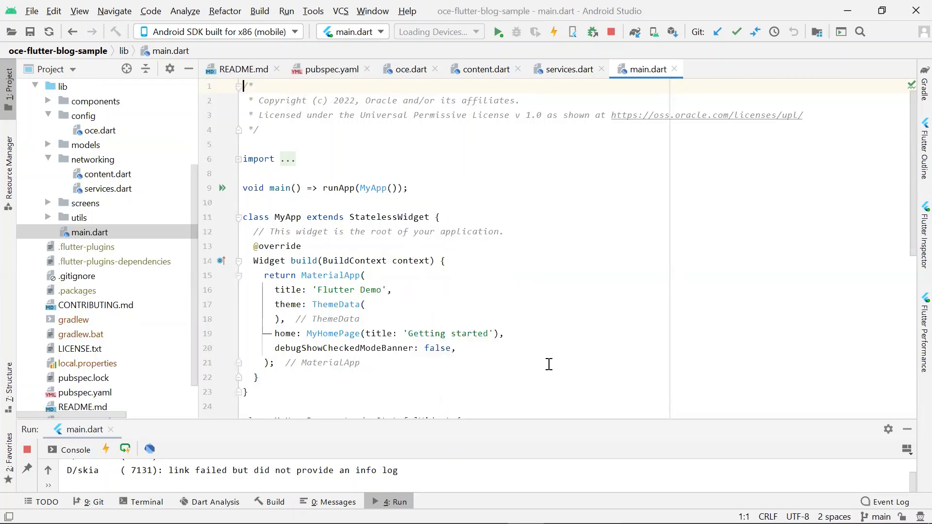
scroll(down, 3)
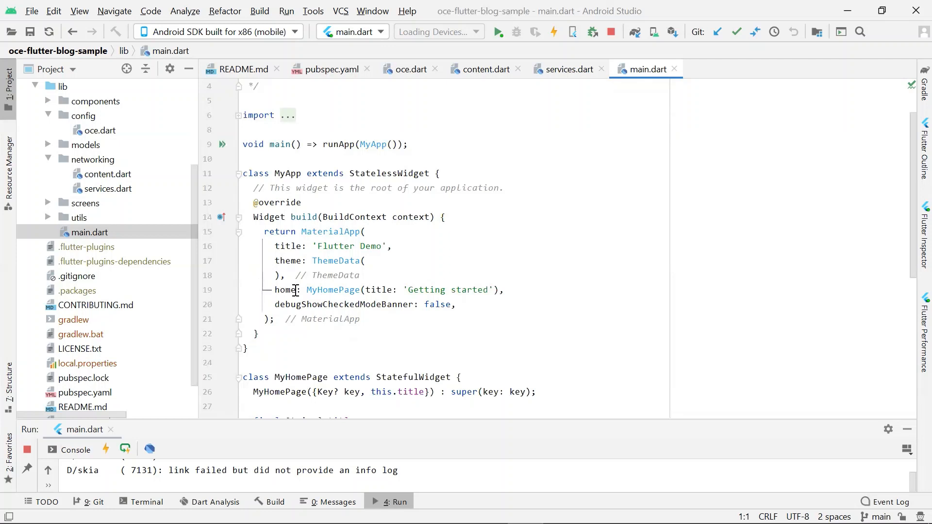
mouse_move(333, 290)
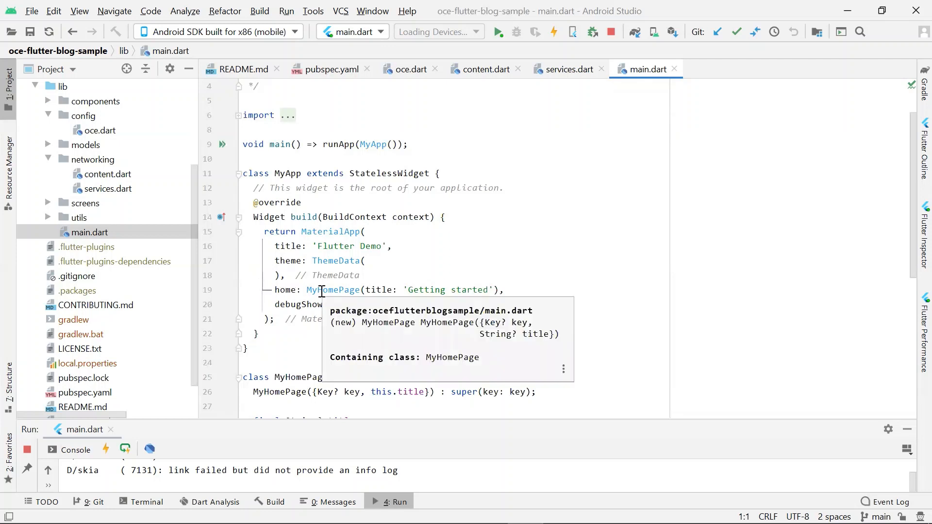
scroll(down, 3)
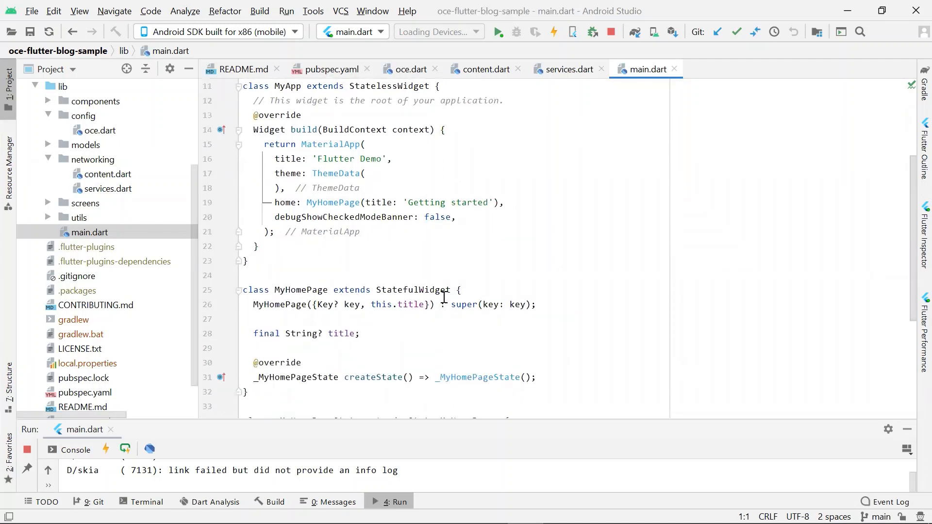
scroll(down, 3)
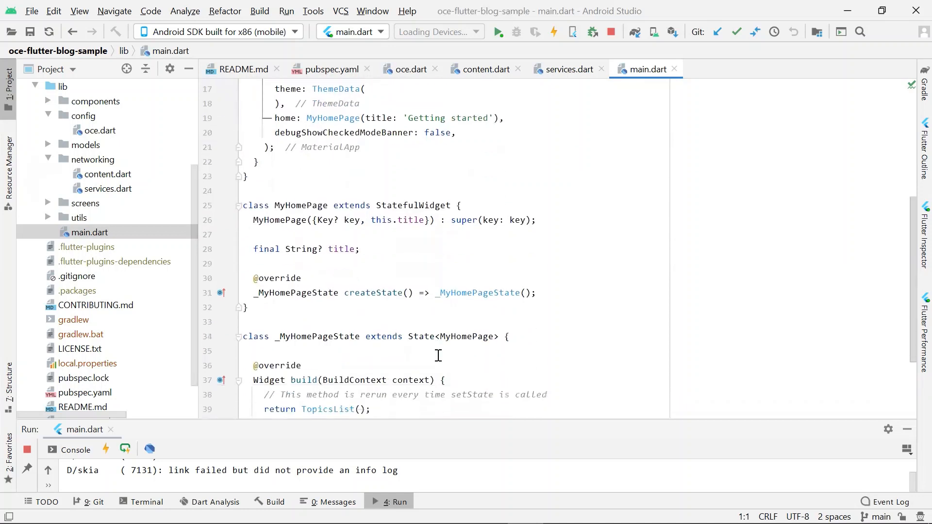
scroll(down, 3)
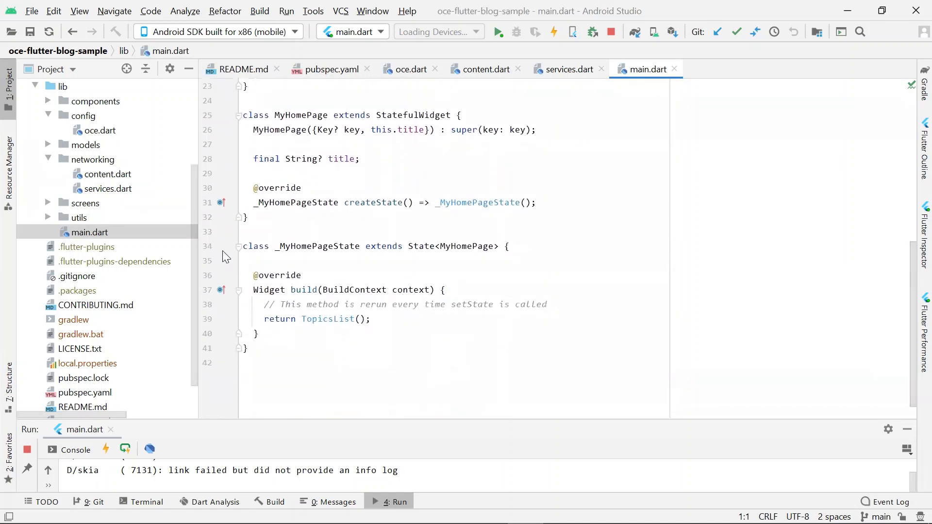
mouse_move(350, 343)
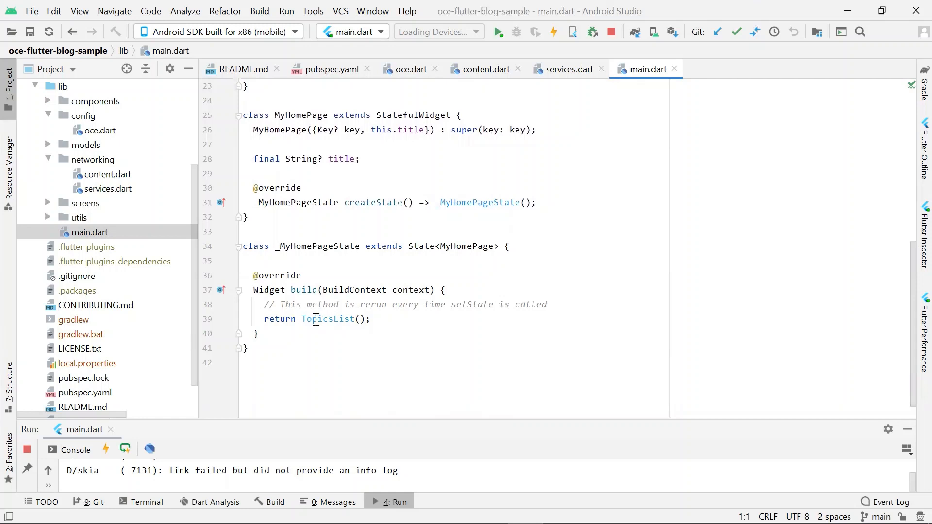
mouse_move(50, 207)
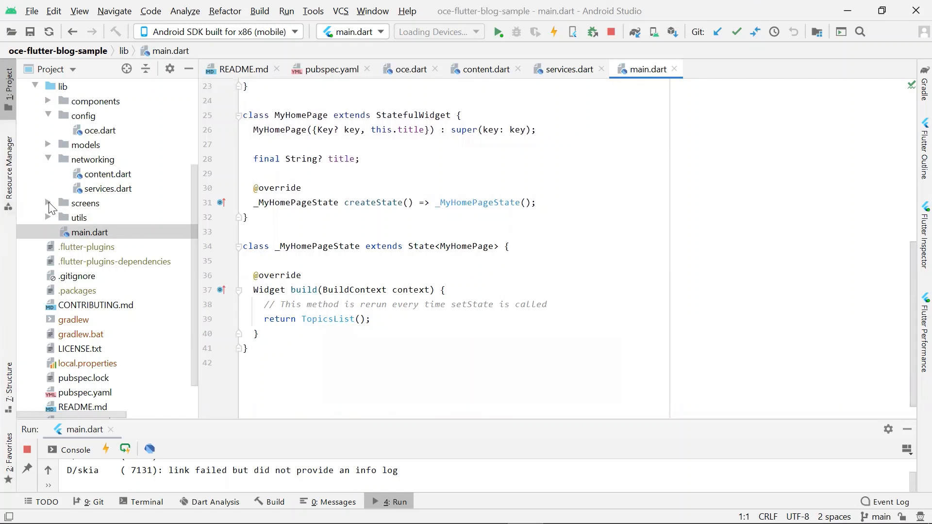
- Open topics_list.dart from lib/screens and review its fetchTopic code
click(49, 203)
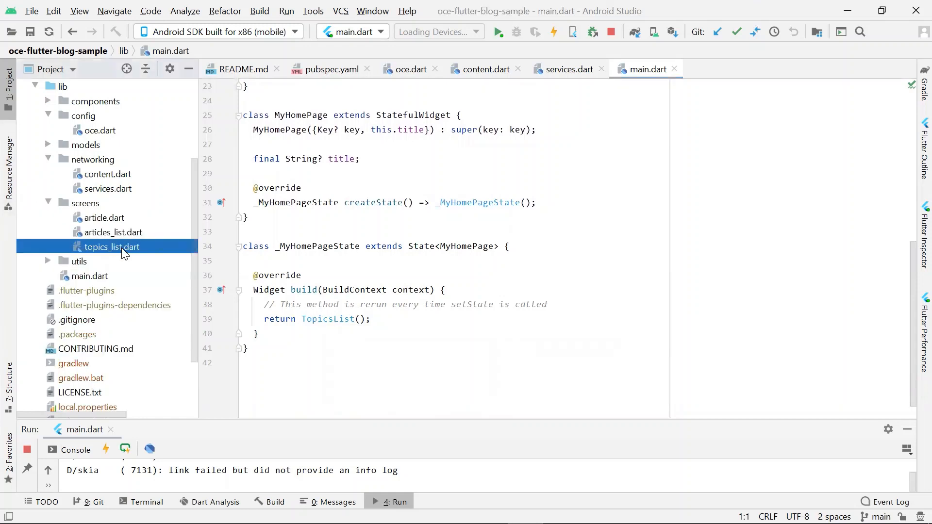
double_click(111, 246)
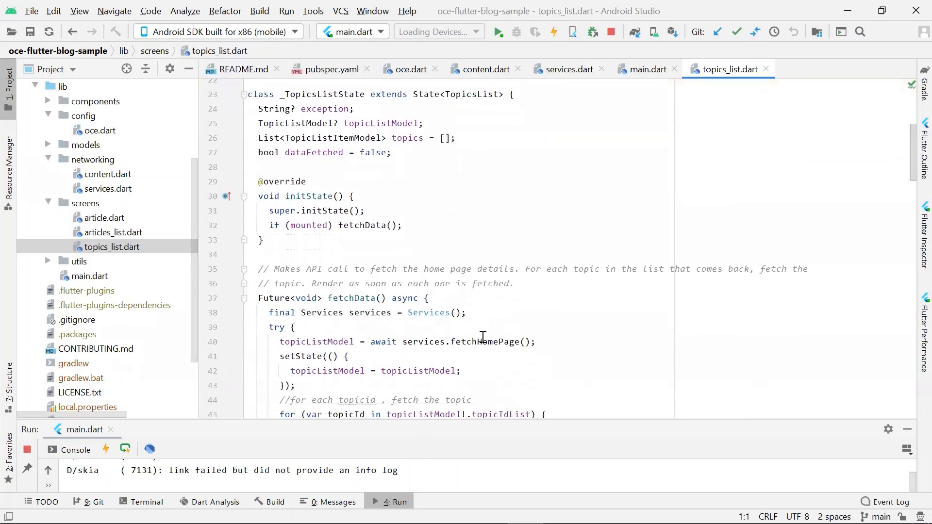
scroll(down, 3)
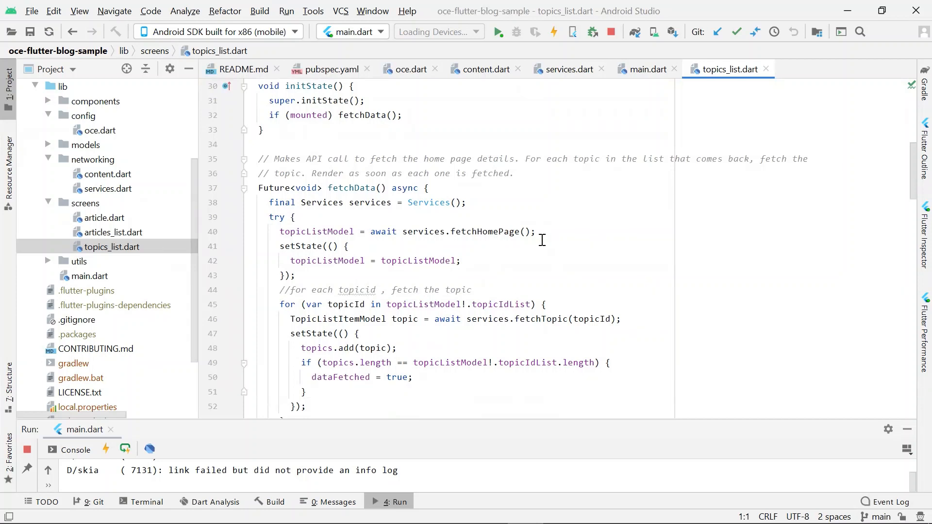
mouse_move(508, 320)
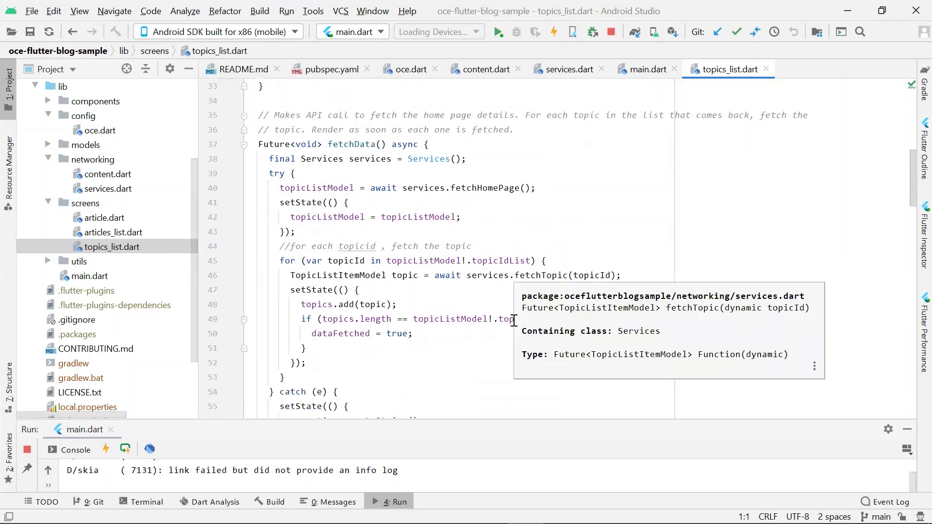
click(394, 364)
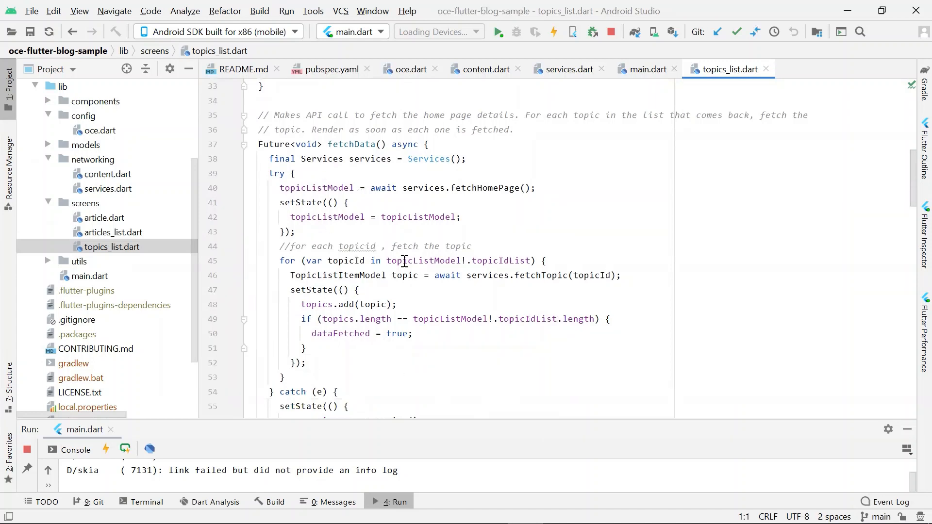
mouse_move(358, 284)
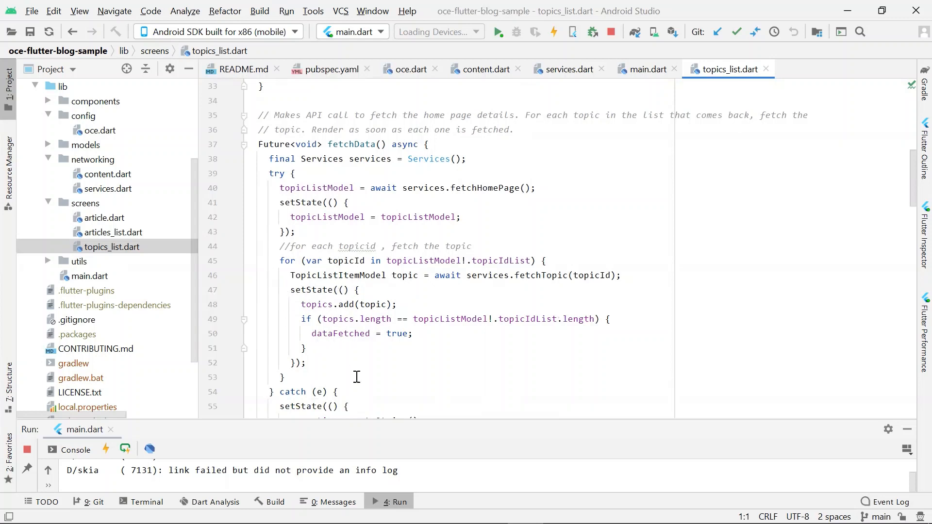
- Scroll down to the build method ending with GridView.builder
scroll(down, 3)
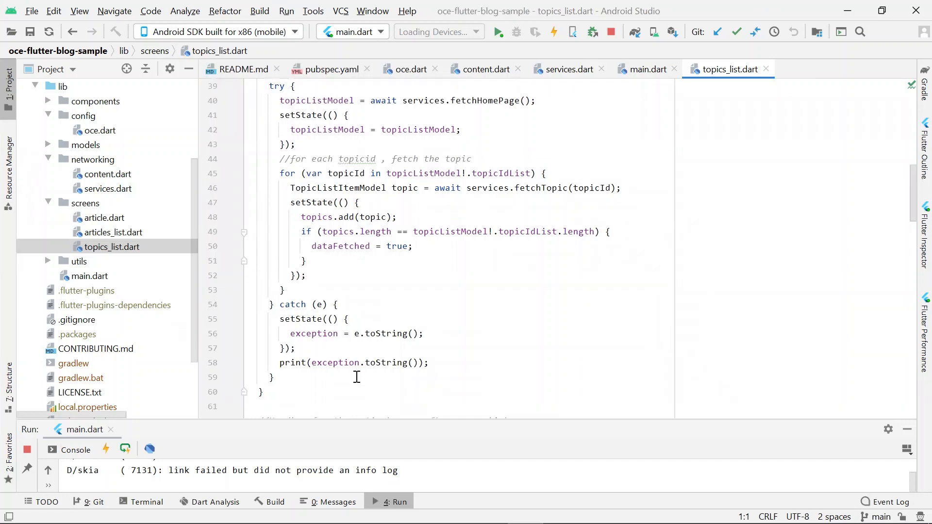
scroll(down, 3)
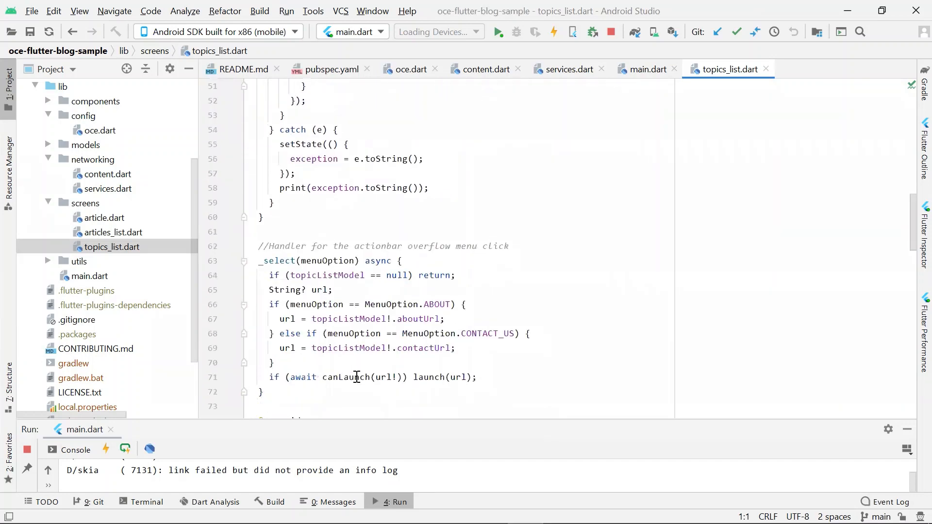
scroll(down, 3)
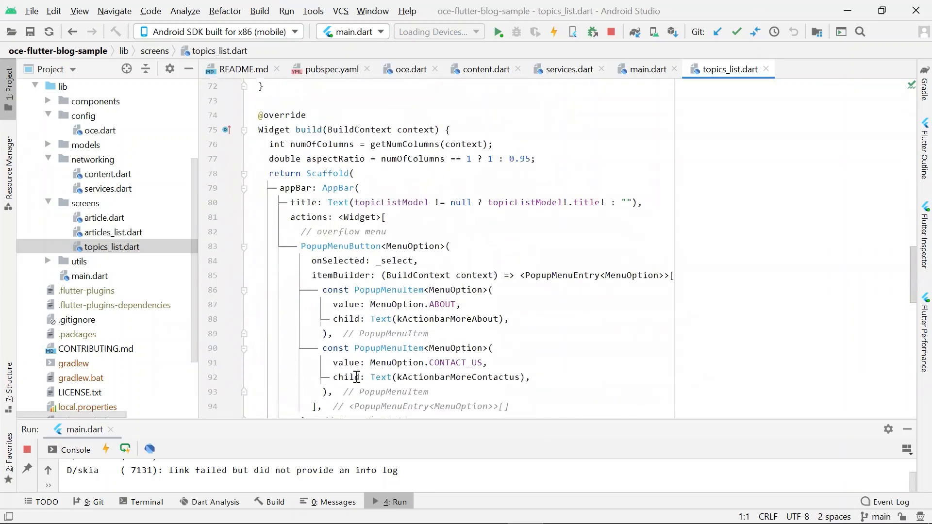
scroll(down, 3)
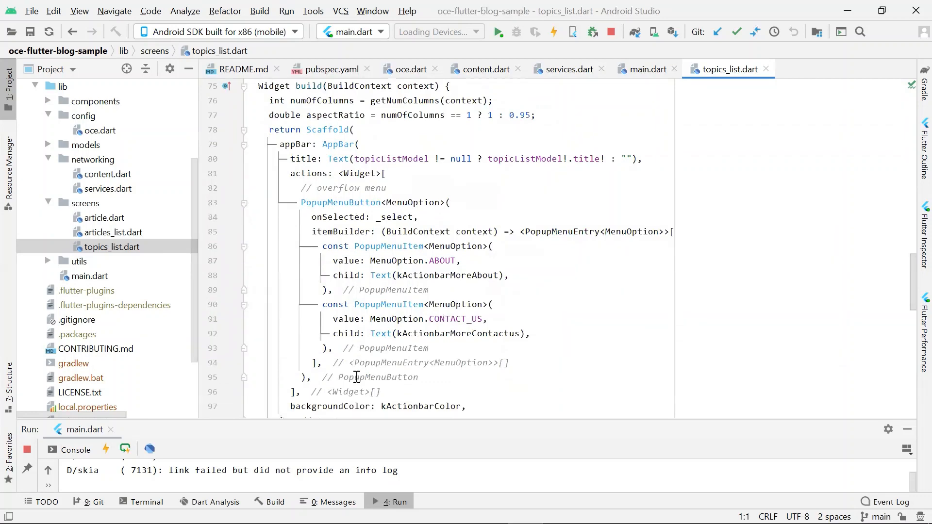
mouse_move(542, 305)
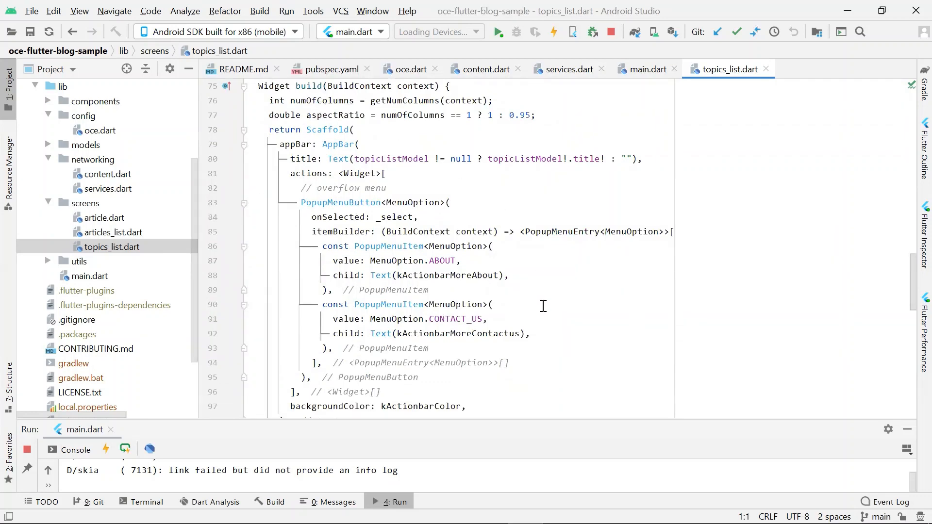
scroll(down, 3)
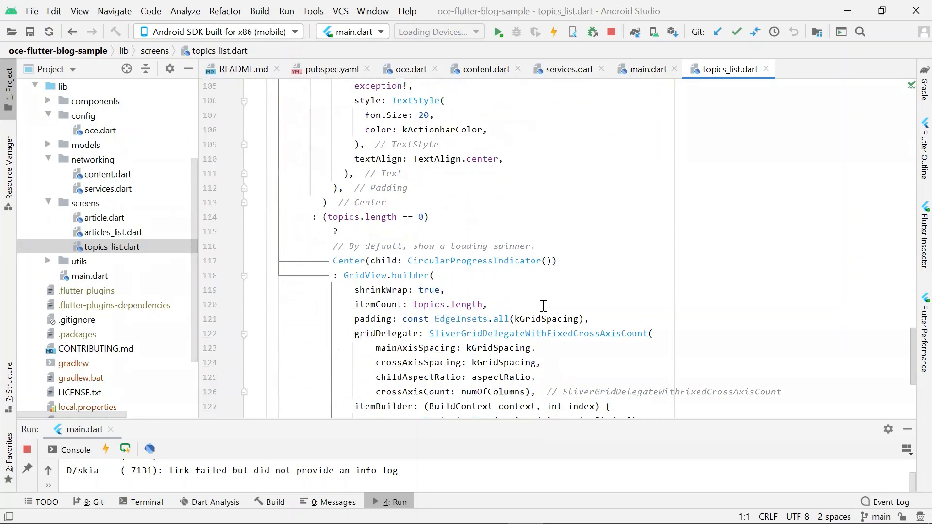
scroll(down, 3)
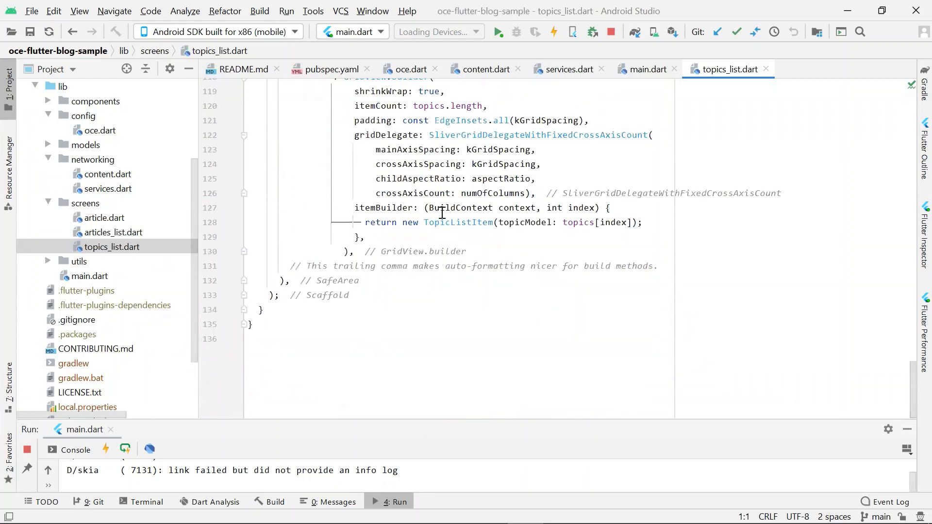
mouse_move(450, 228)
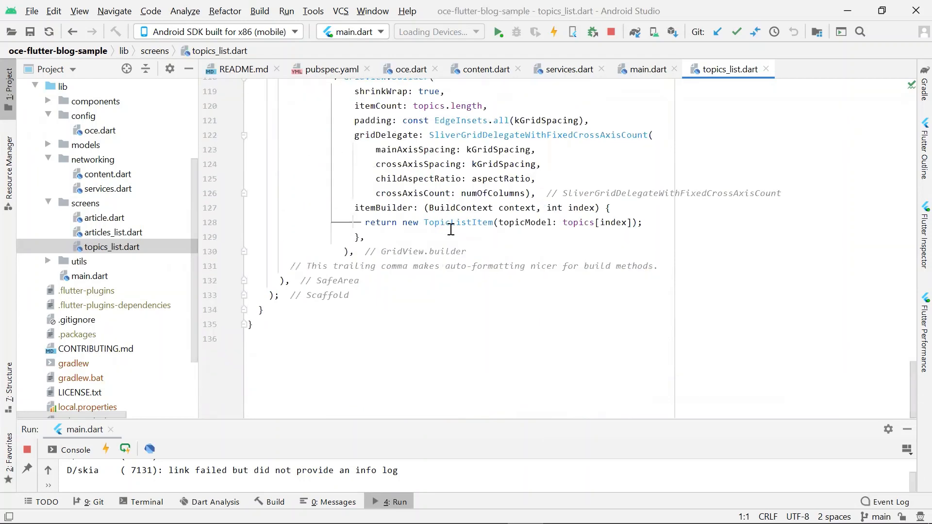
mouse_move(46, 107)
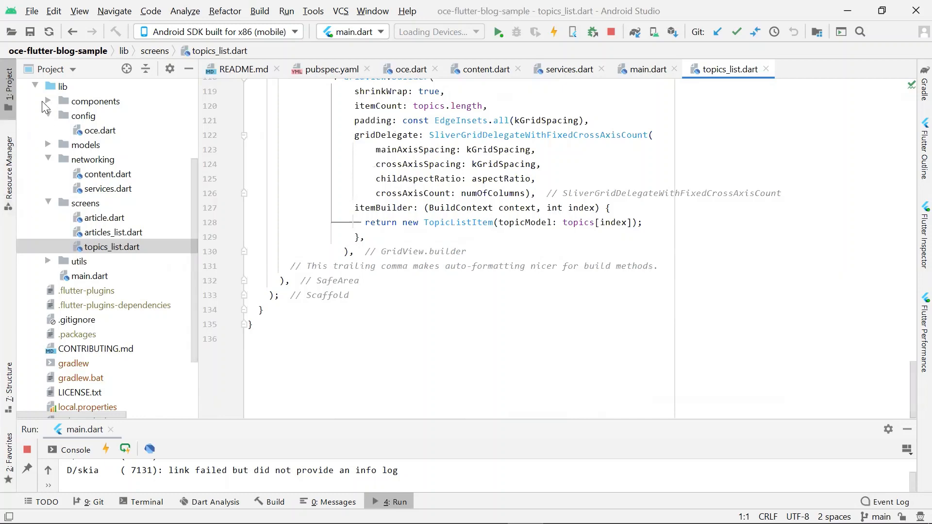
click(48, 101)
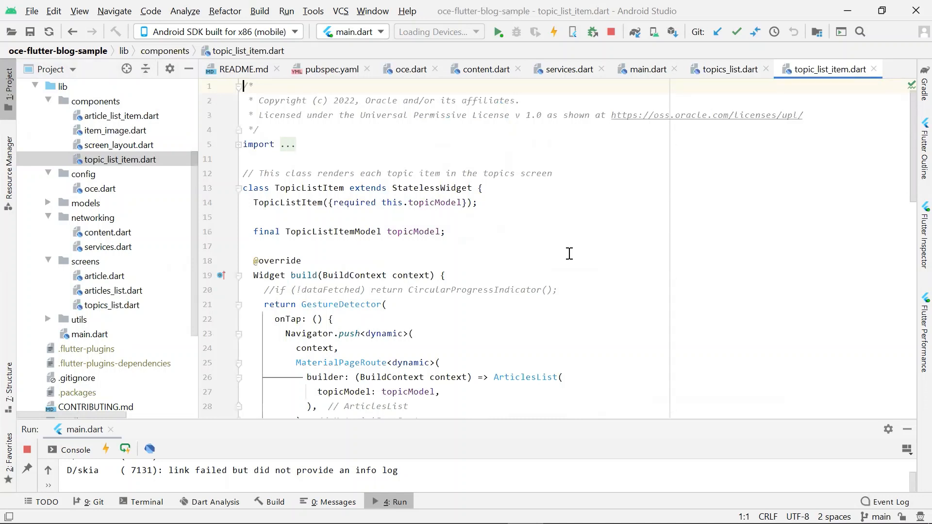
scroll(down, 3)
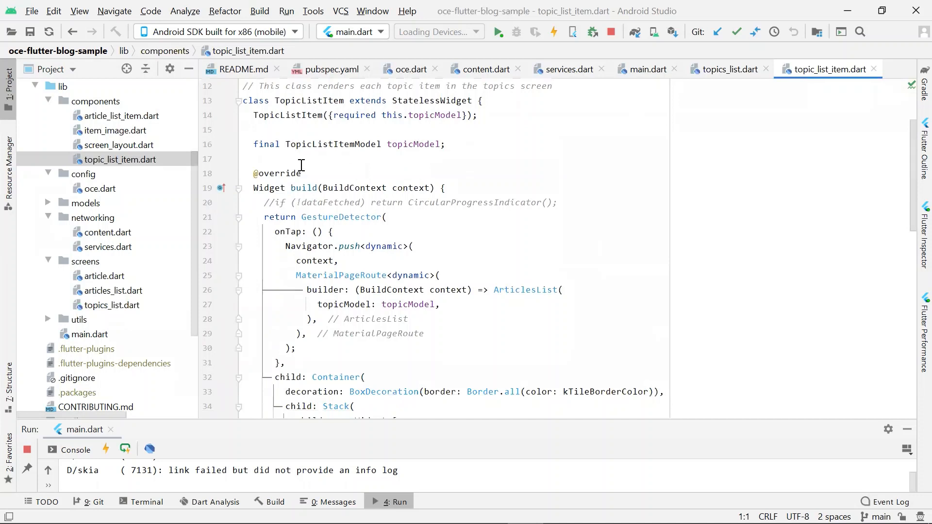
mouse_move(410, 189)
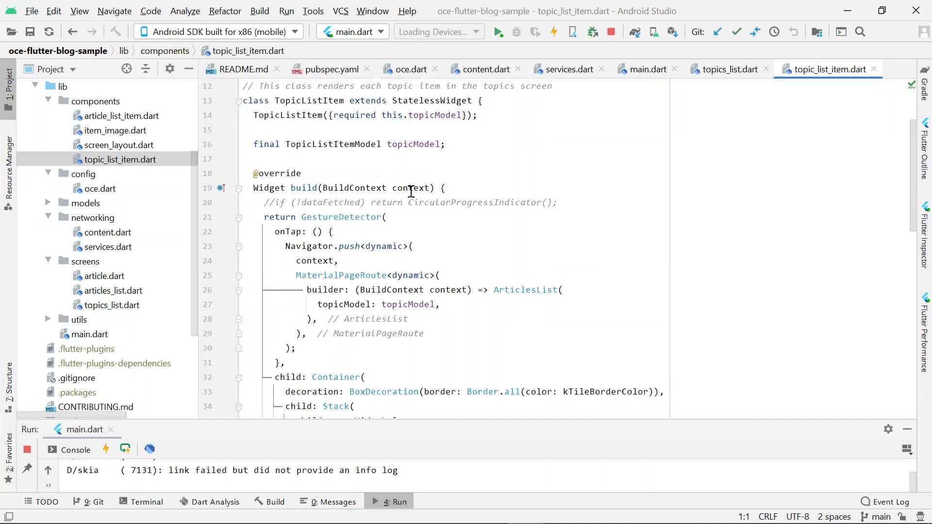
mouse_move(342, 231)
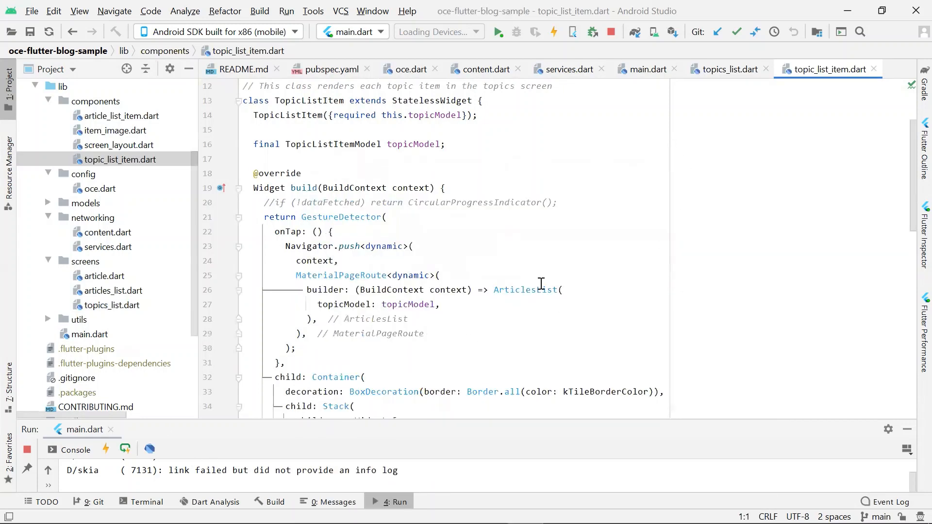
mouse_move(526, 289)
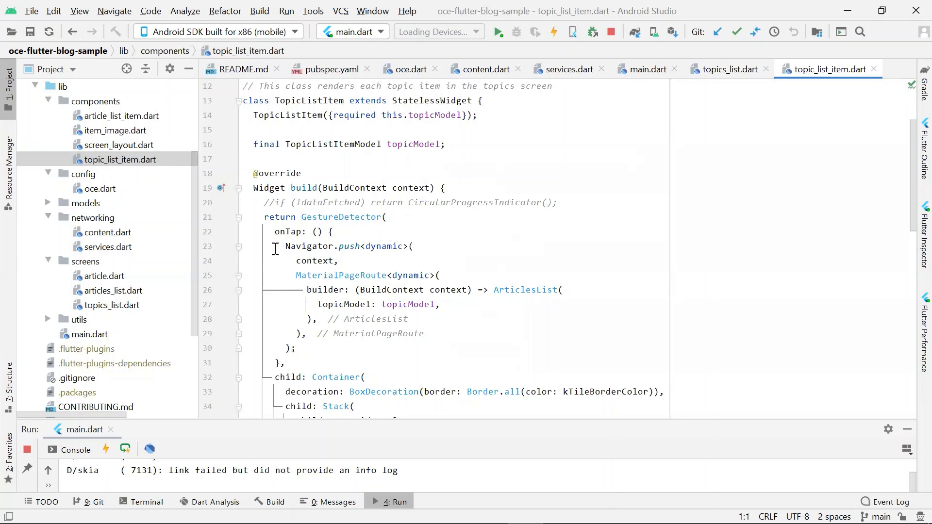
mouse_move(408, 254)
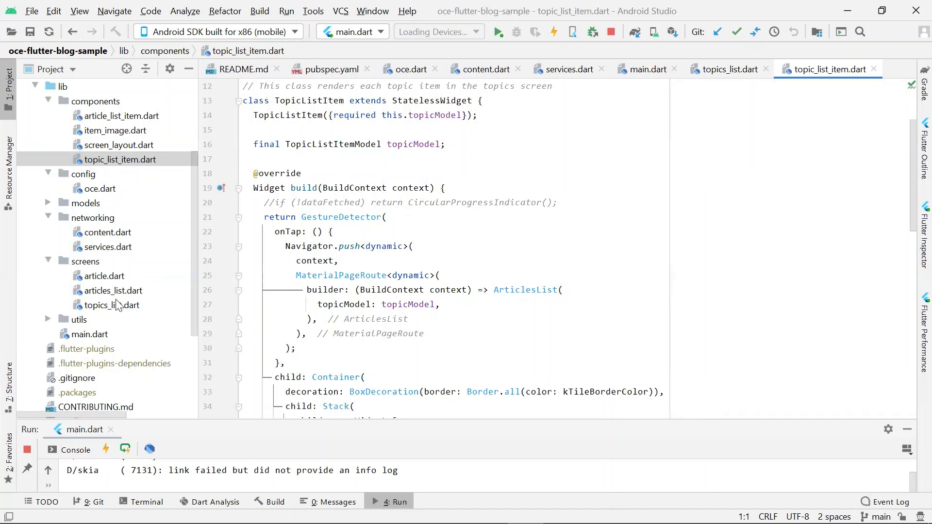
mouse_move(116, 312)
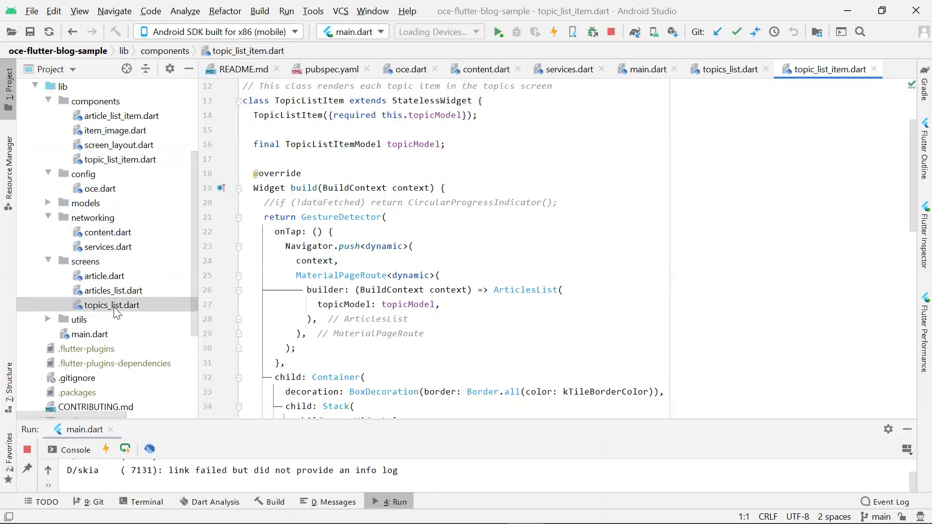
- Select topics_list.dart, articles_list.dart and article.dart, then open articles_list.dart
click(111, 304)
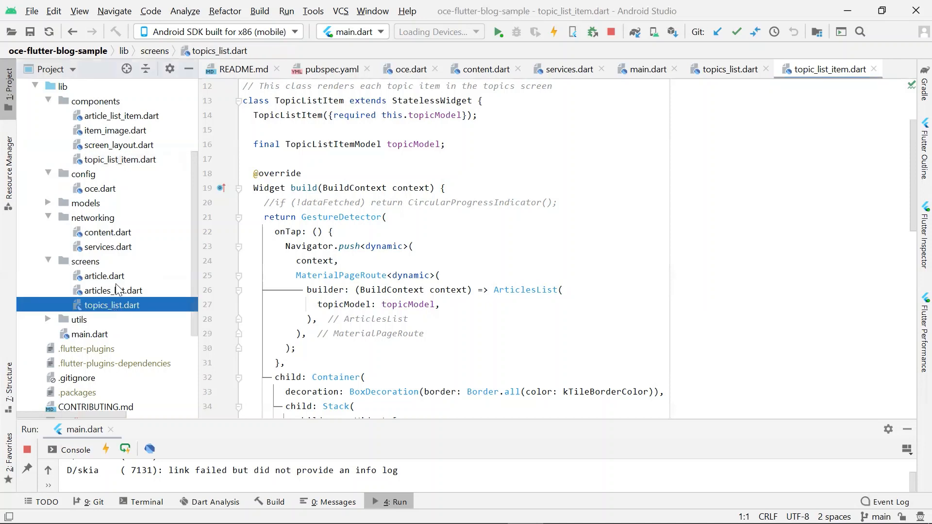
click(112, 290)
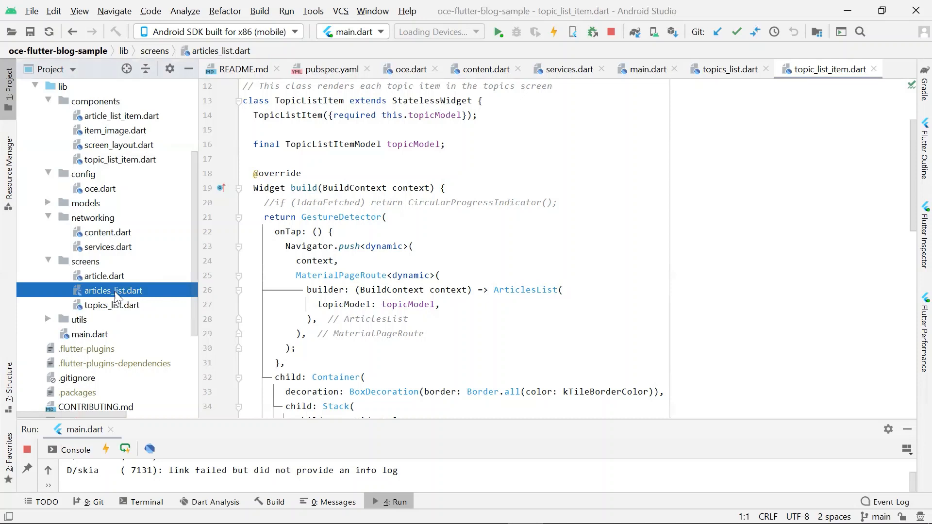
click(104, 276)
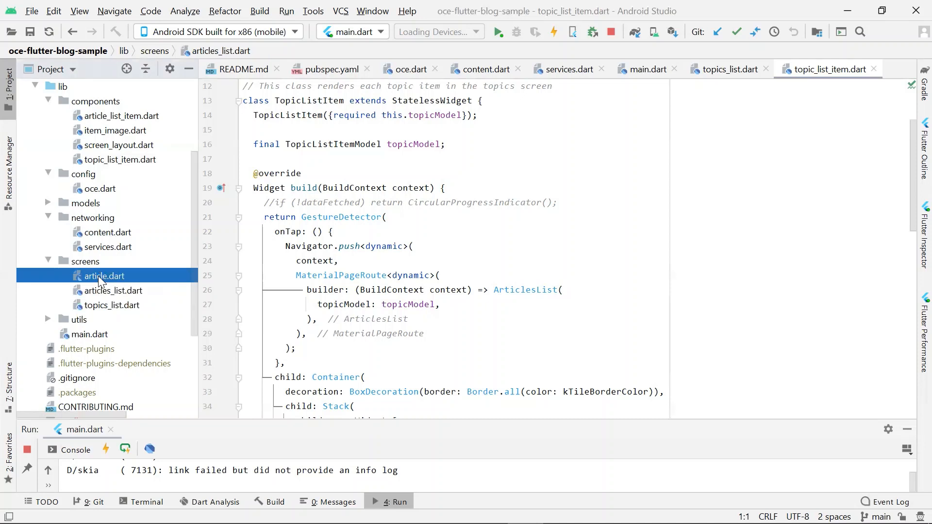
click(104, 276)
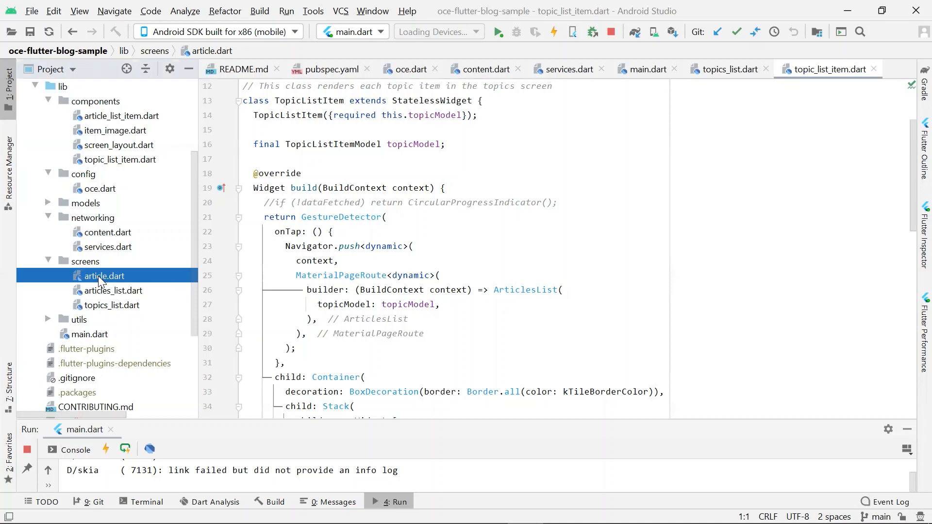
click(112, 290)
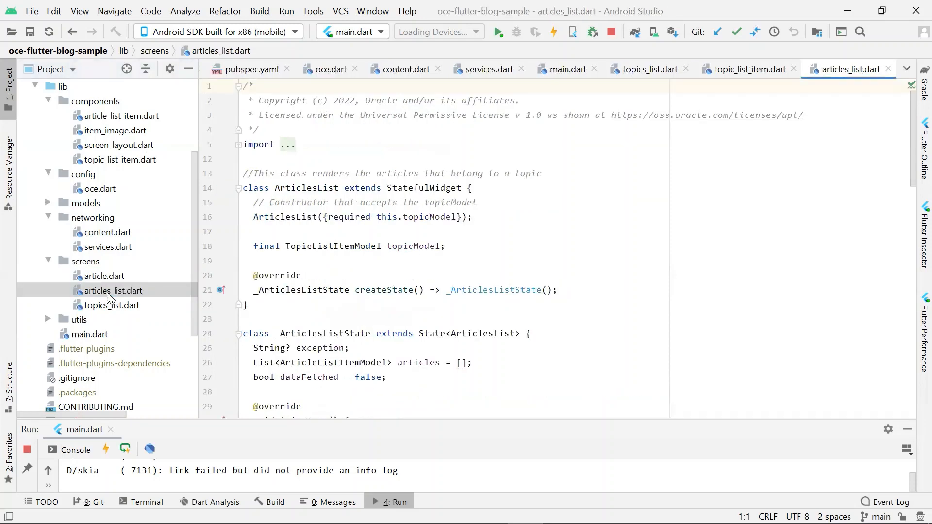
scroll(down, 3)
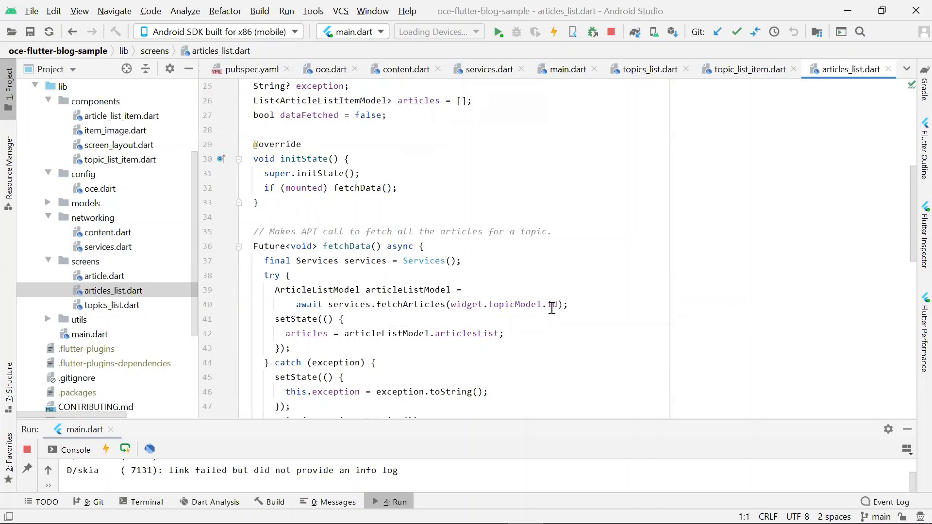
mouse_move(551, 305)
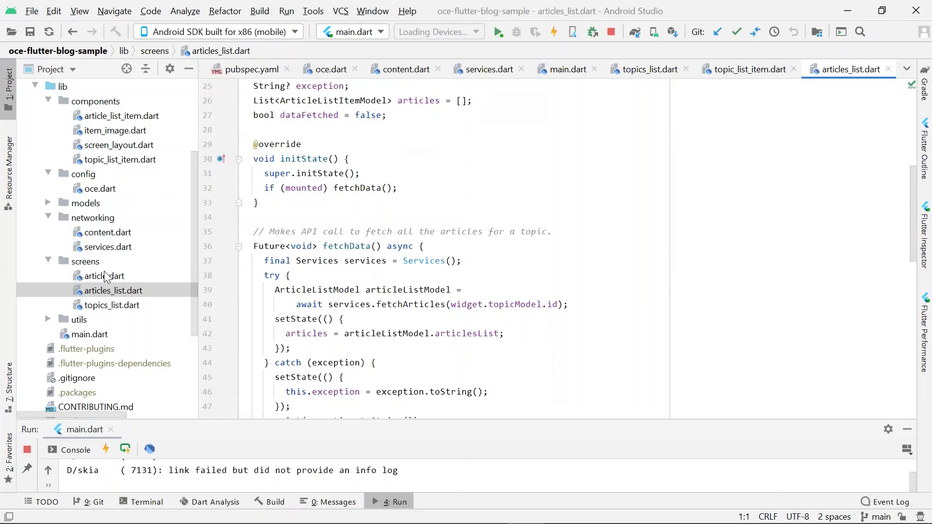
- Open screens/article.dart and scroll to fetchData, which calls services.fetchArticle with the article id
click(104, 276)
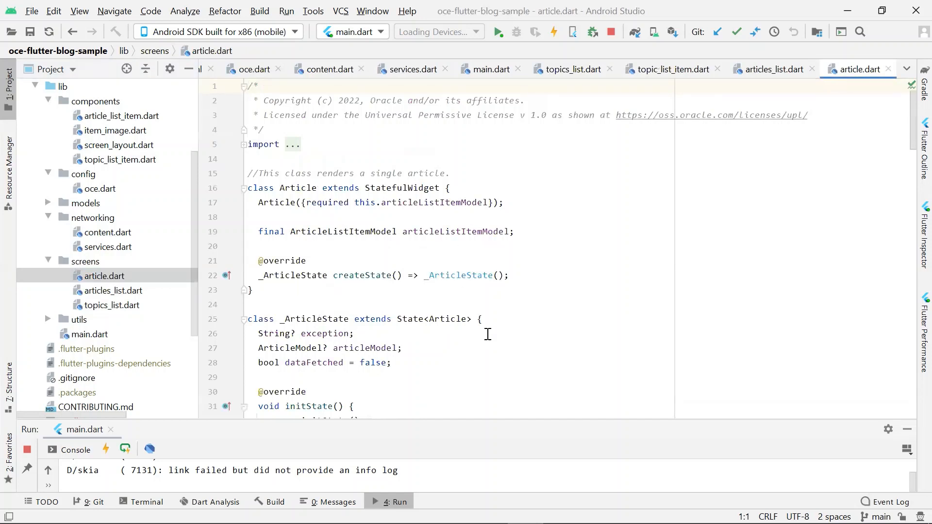
scroll(down, 3)
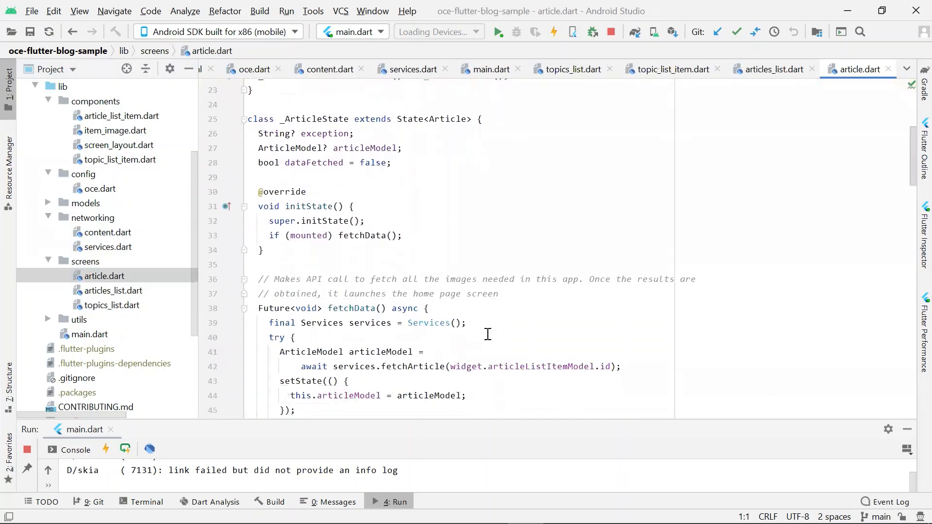
scroll(down, 3)
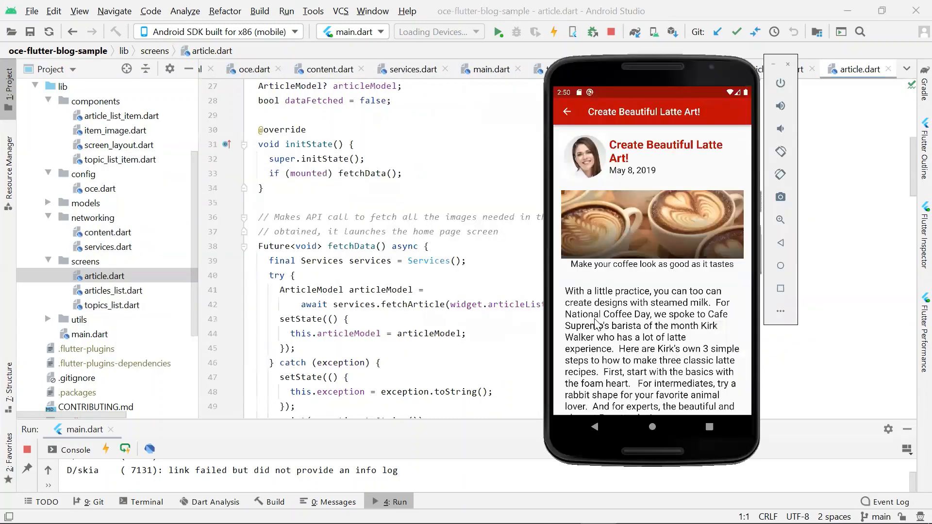
- In the emulator, go back to the Supremo home screen, then reopen Create Beautiful Latte Art!
click(567, 111)
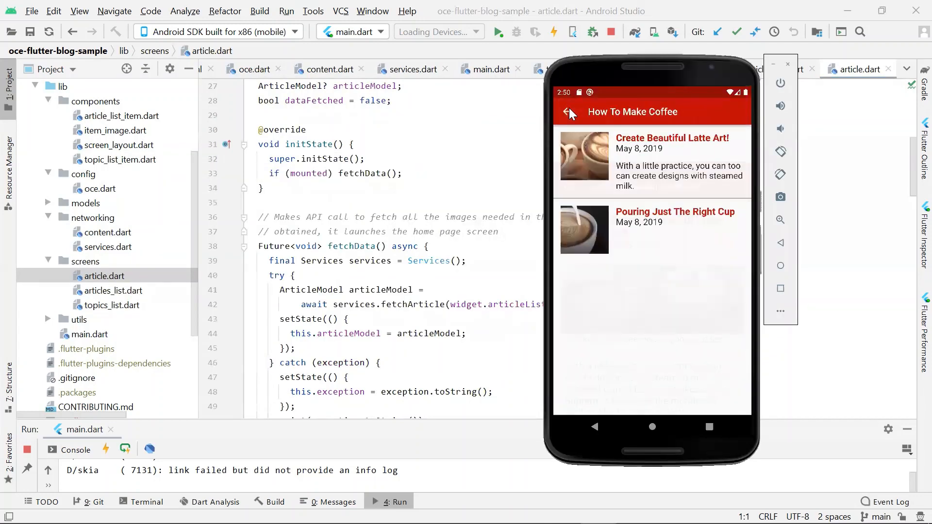
click(569, 112)
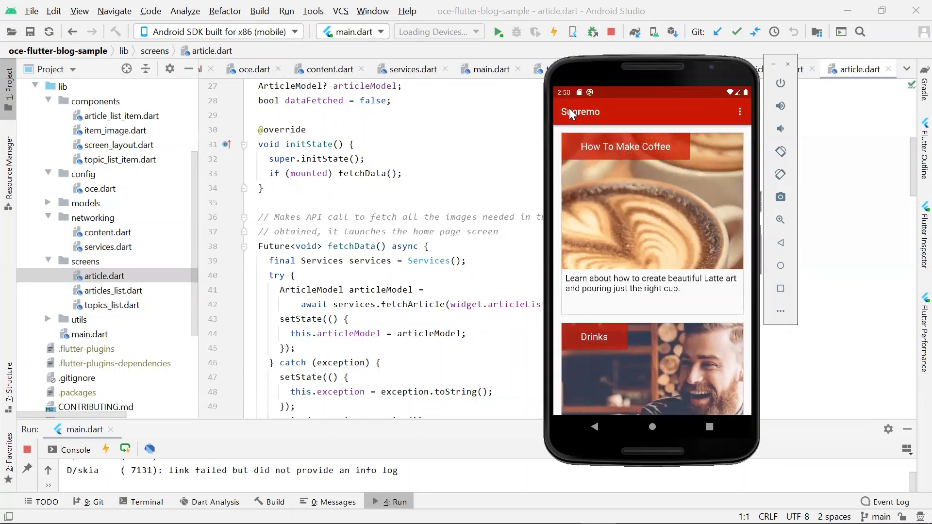
mouse_move(728, 259)
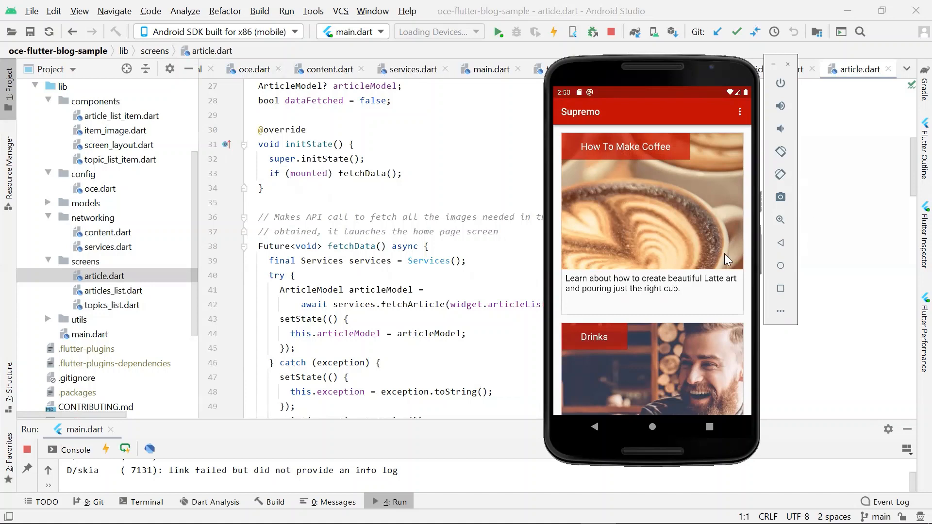
mouse_move(186, 318)
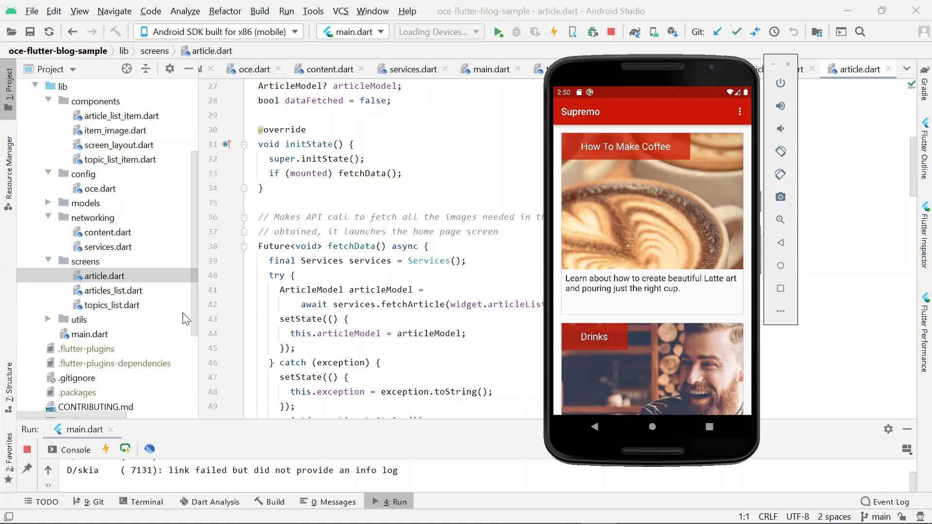
mouse_move(125, 315)
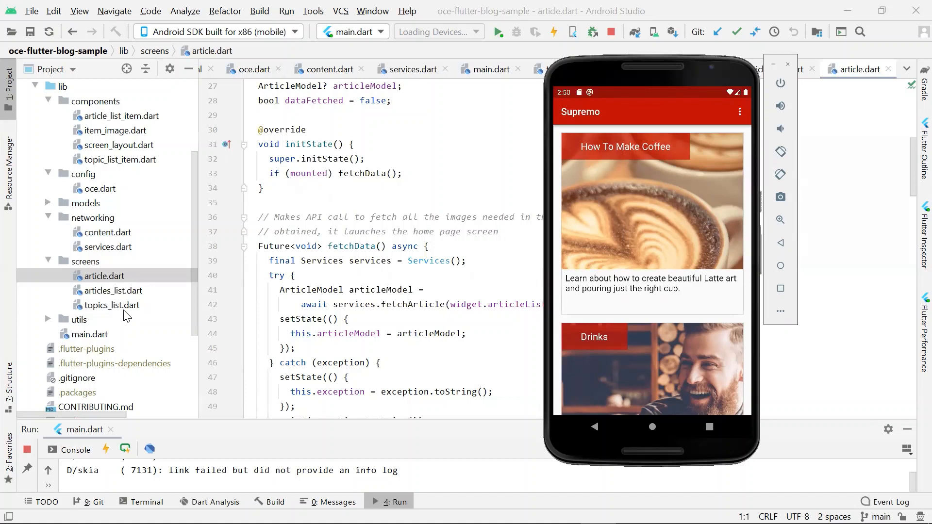
mouse_move(675, 317)
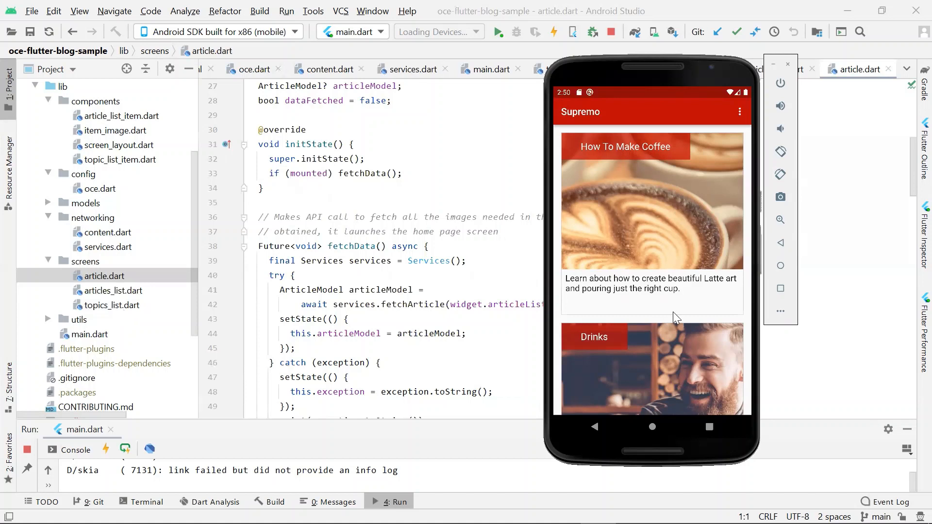
mouse_move(662, 312)
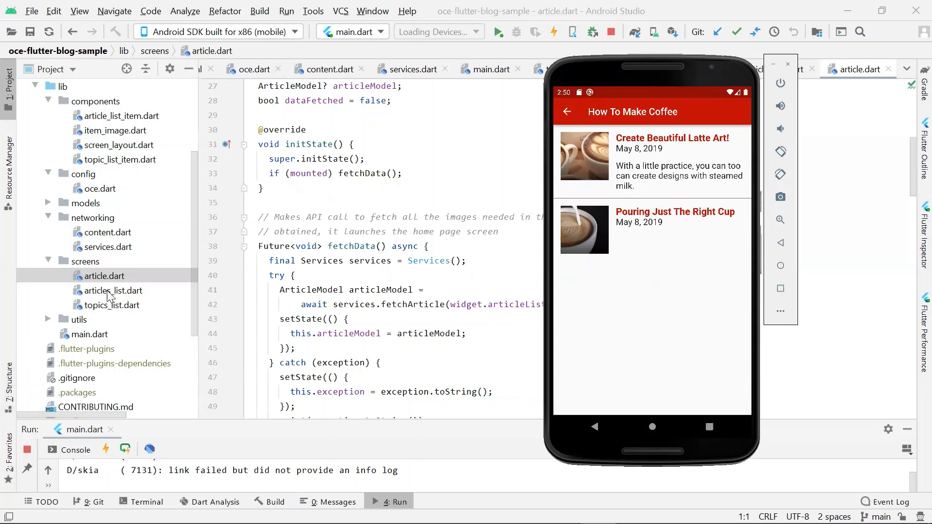
mouse_move(551, 172)
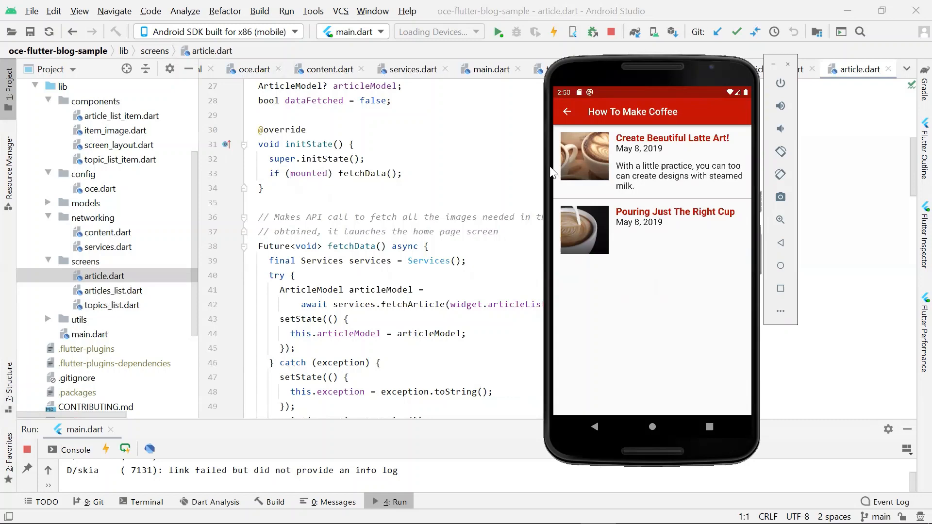
click(652, 162)
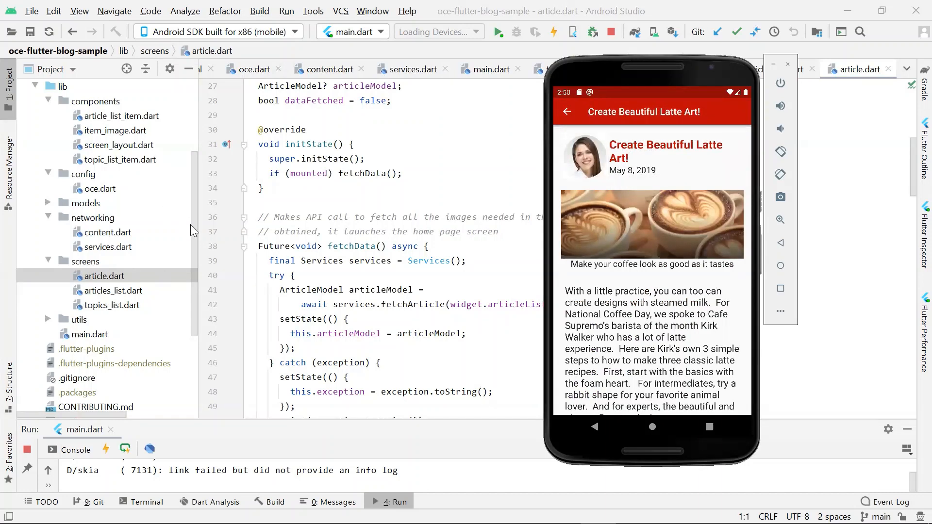
mouse_move(103, 275)
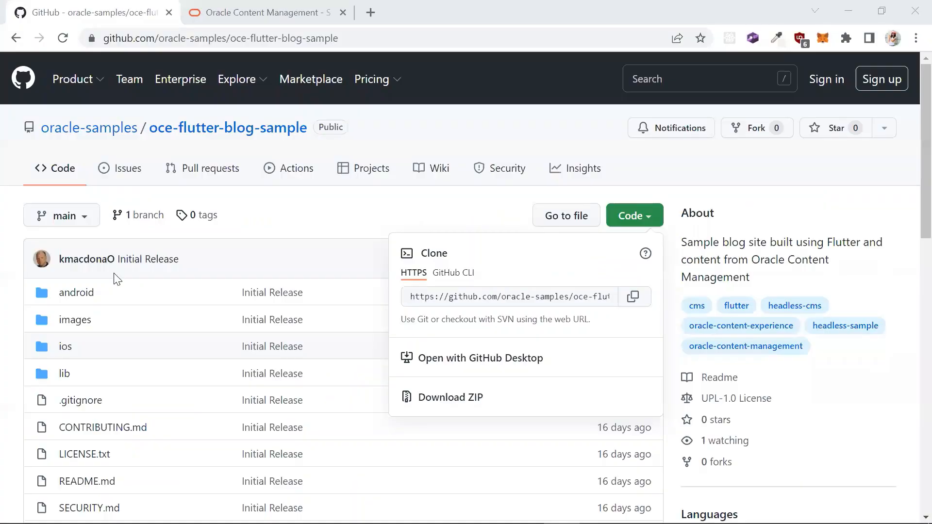
- Scroll the Oracle Content Management Samples page down to the Flutter blog, gallery and minimal site samples
click(267, 13)
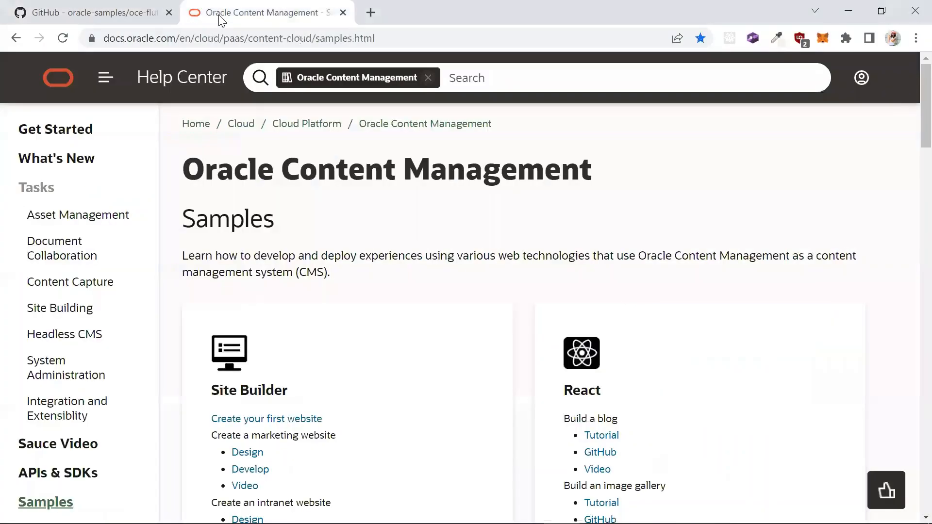
scroll(down, 3)
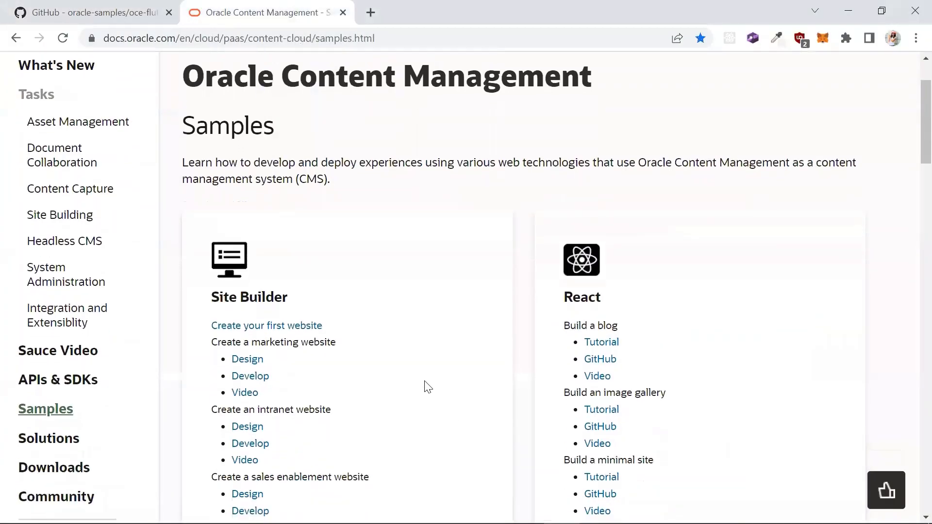
scroll(down, 3)
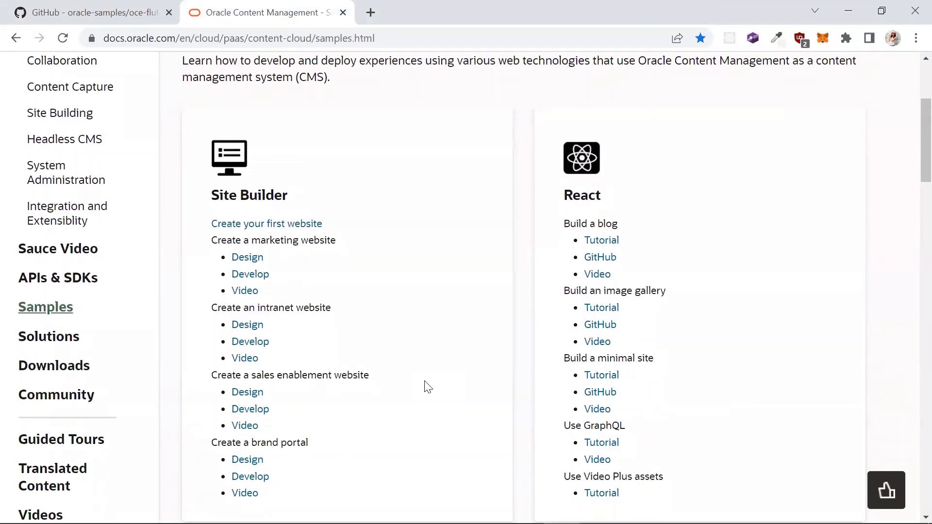
scroll(down, 3)
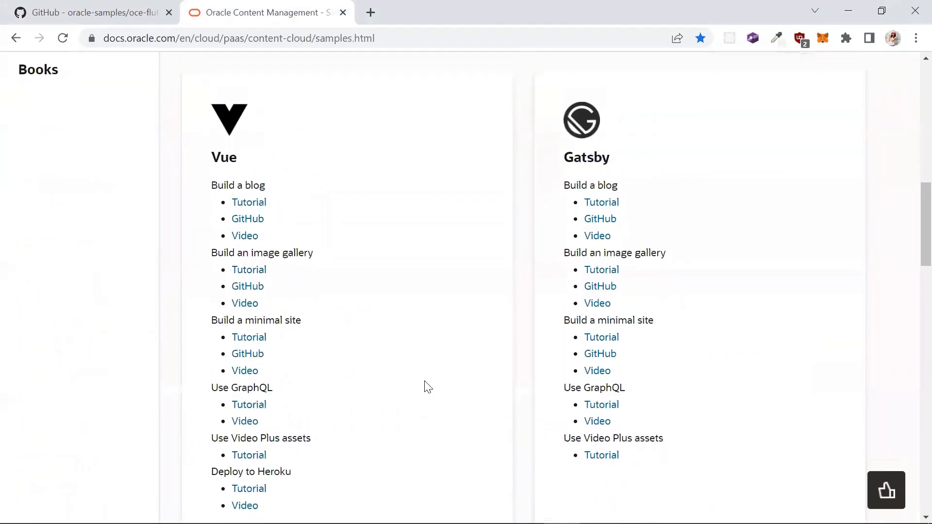
scroll(down, 3)
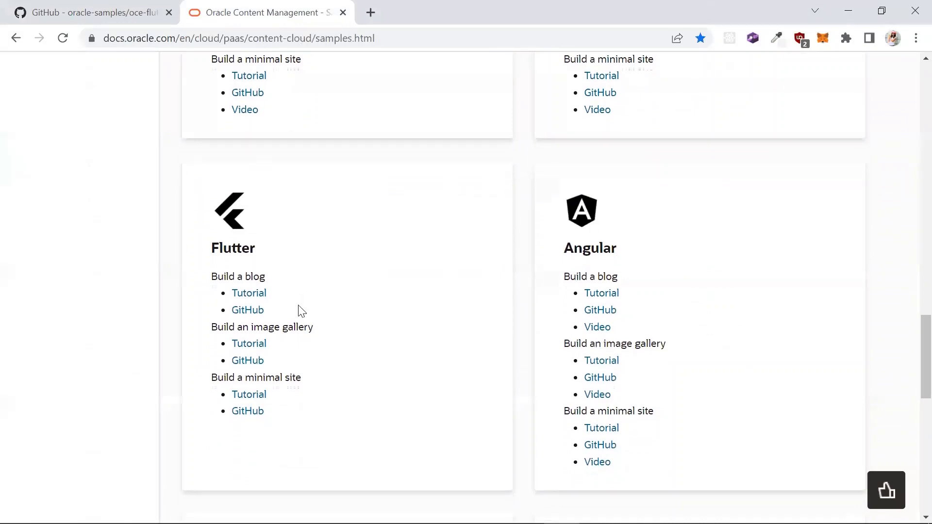
mouse_move(289, 450)
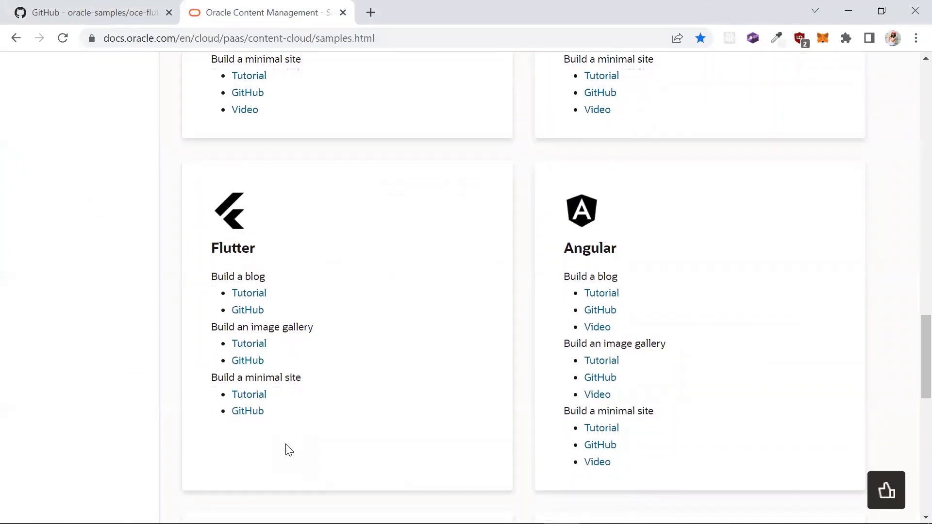